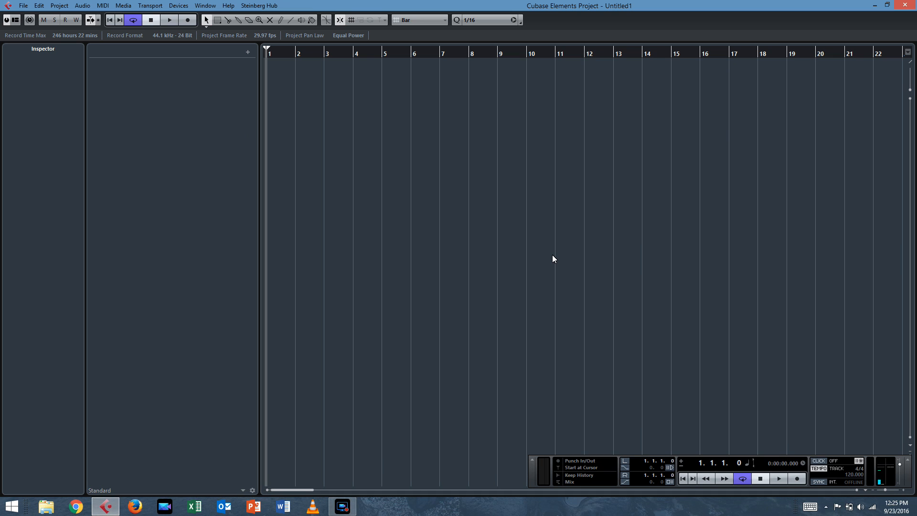
pyautogui.moveTo(244, 102)
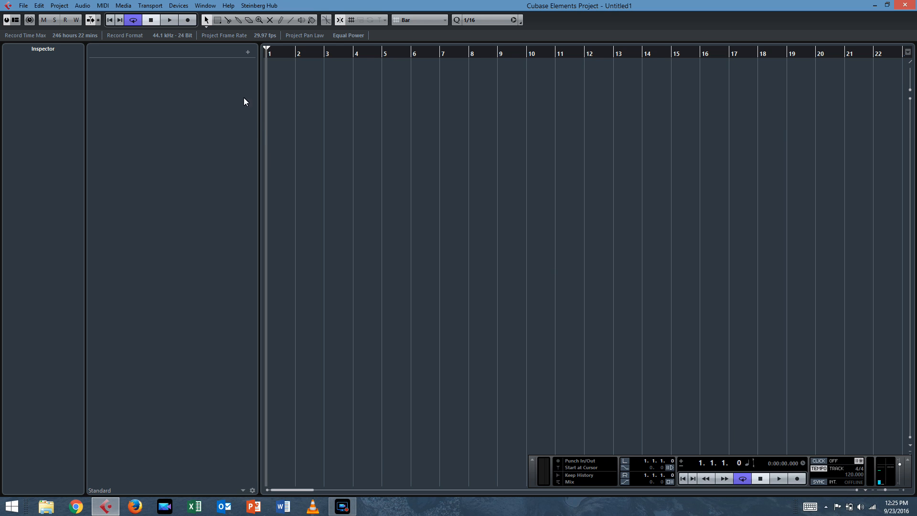
# - Add a Groove Agent SE instrument track from the track list menu and close its plugin window
pyautogui.rightClick(246, 101)
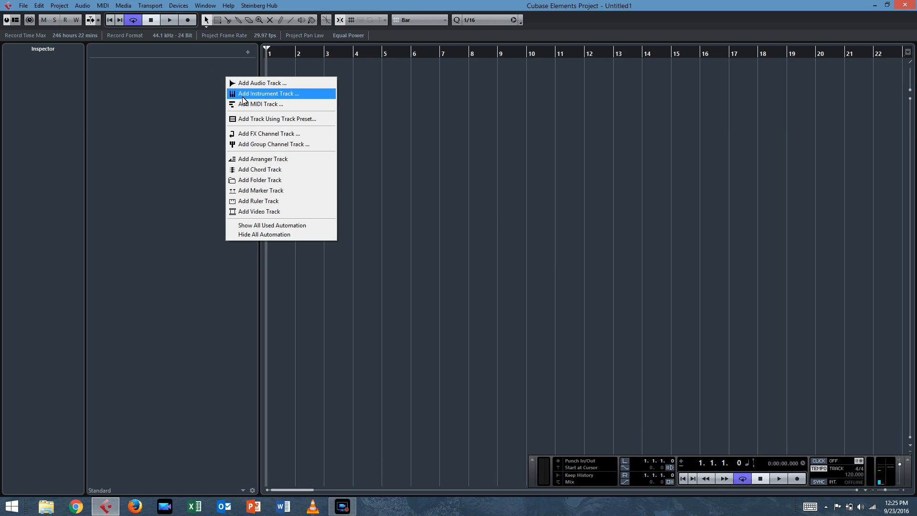
pyautogui.click(268, 94)
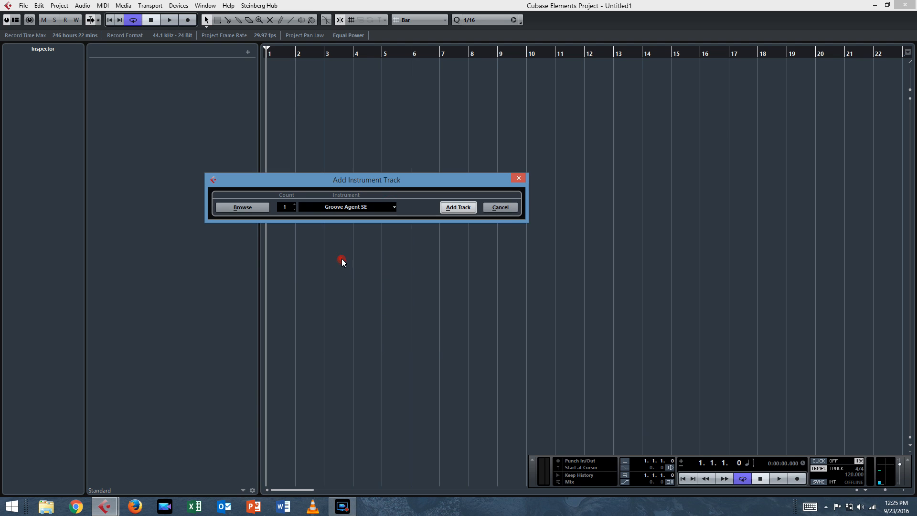
pyautogui.moveTo(458, 208)
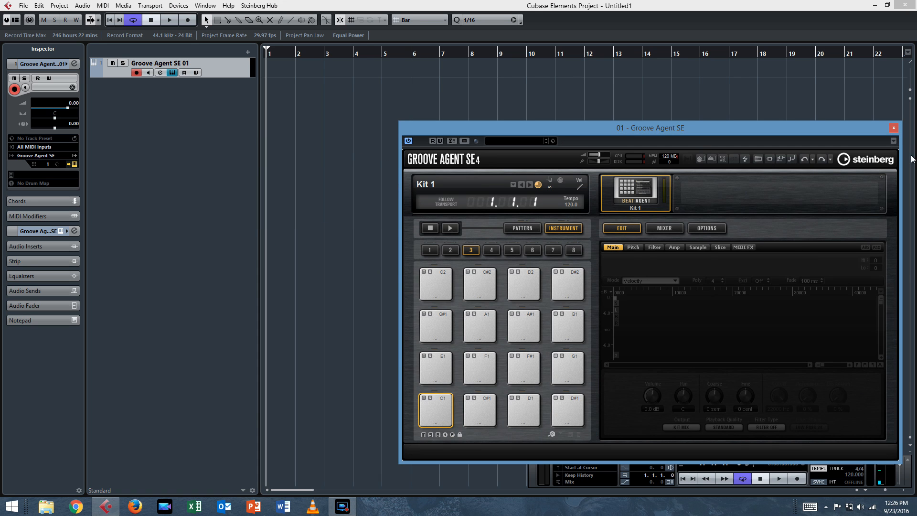
pyautogui.click(894, 127)
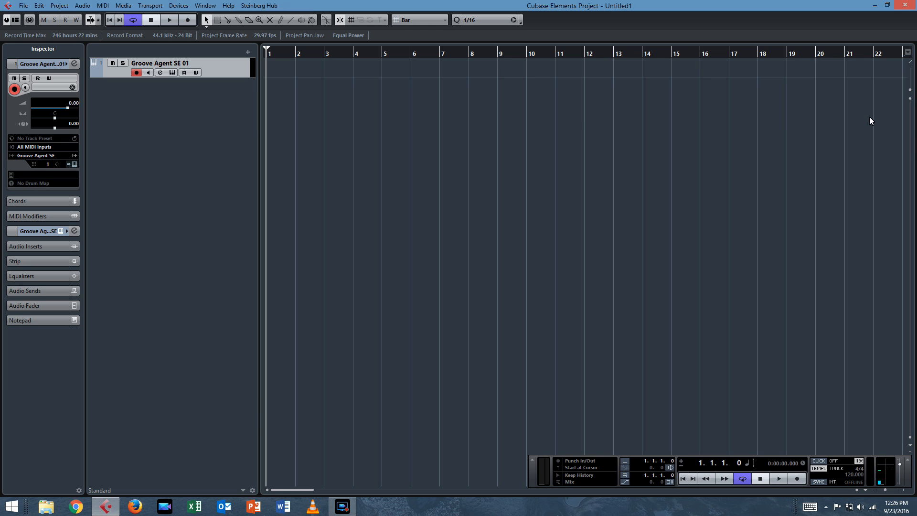
pyautogui.moveTo(322, 63)
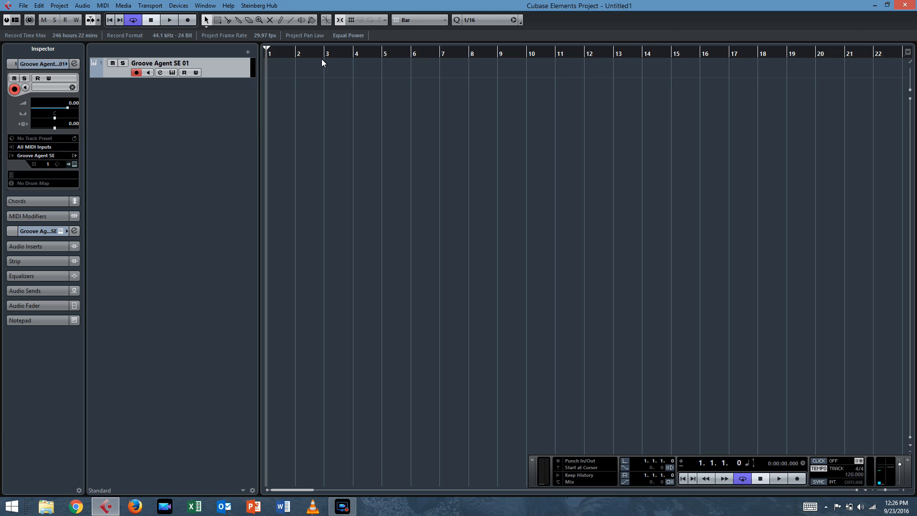
pyautogui.moveTo(124, 54)
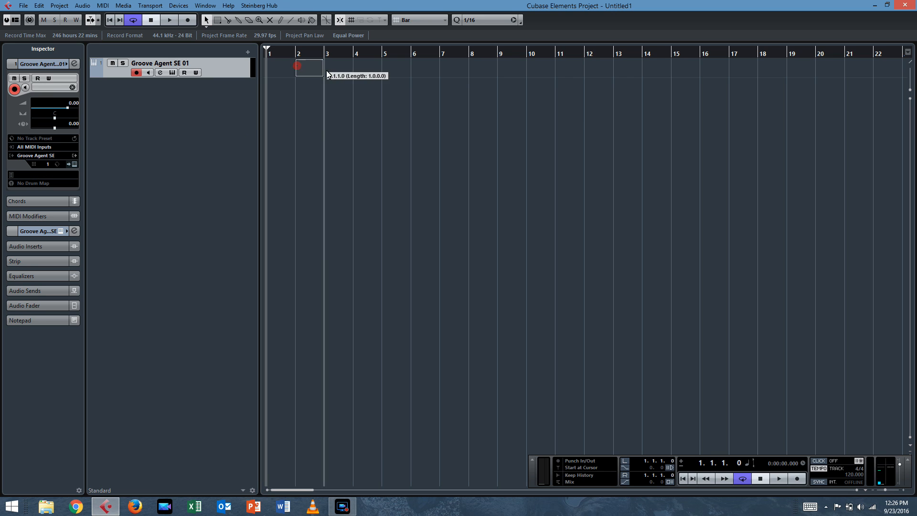
# - Draw an empty MIDI part from bar 2 to bar 6 on the track and open it for editing
pyautogui.moveTo(309, 66); pyautogui.dragTo(436, 66)
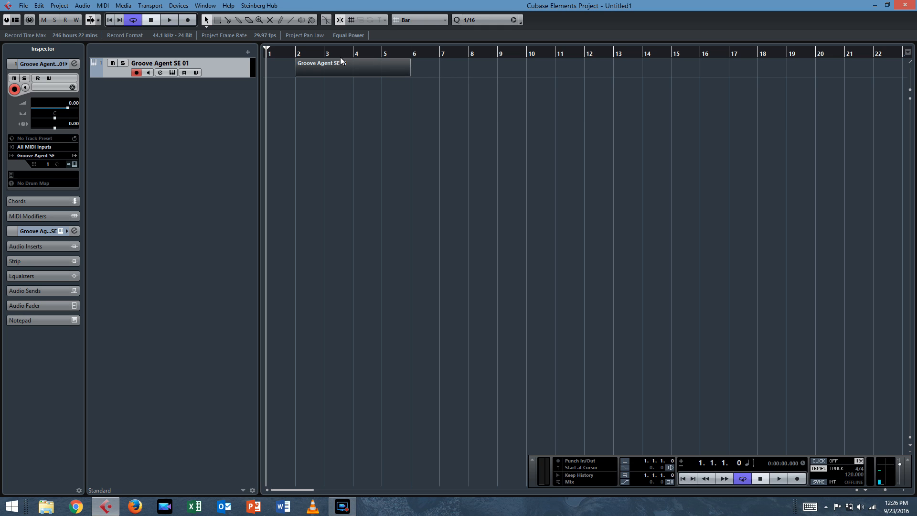
pyautogui.click(325, 70)
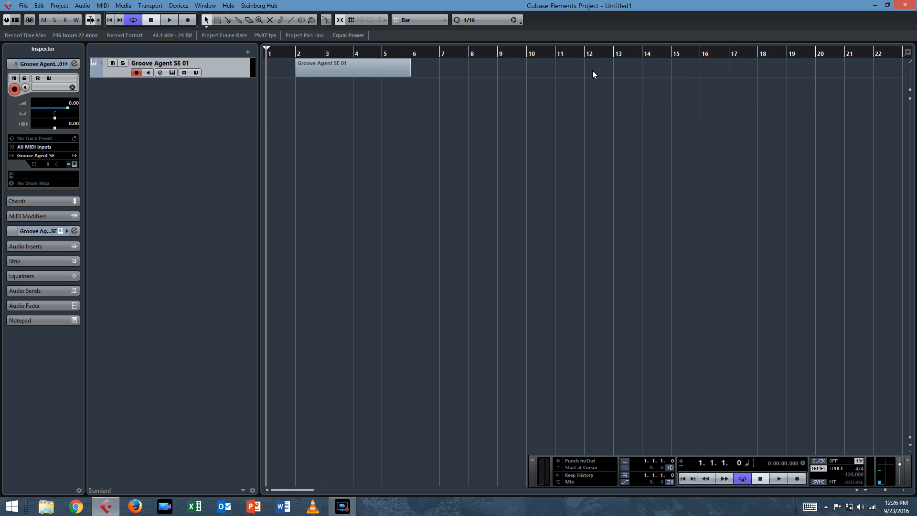
pyautogui.moveTo(361, 99)
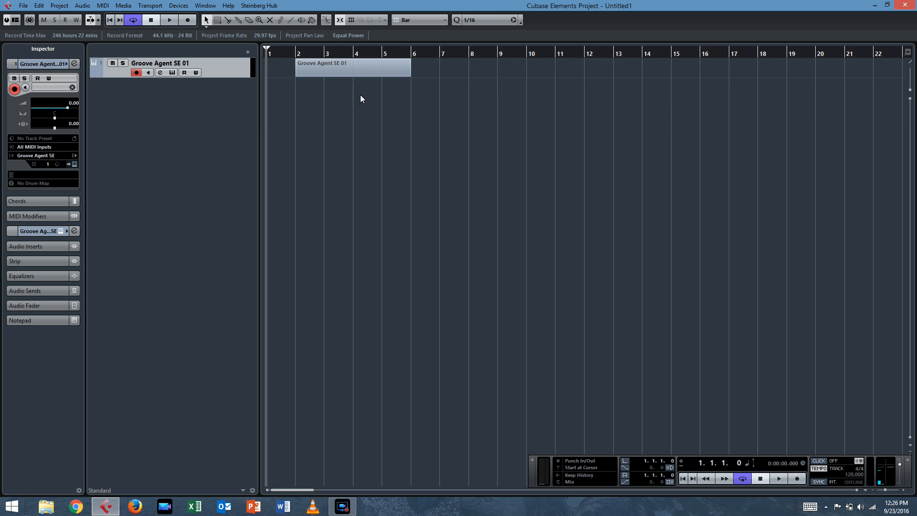
pyautogui.click(351, 67)
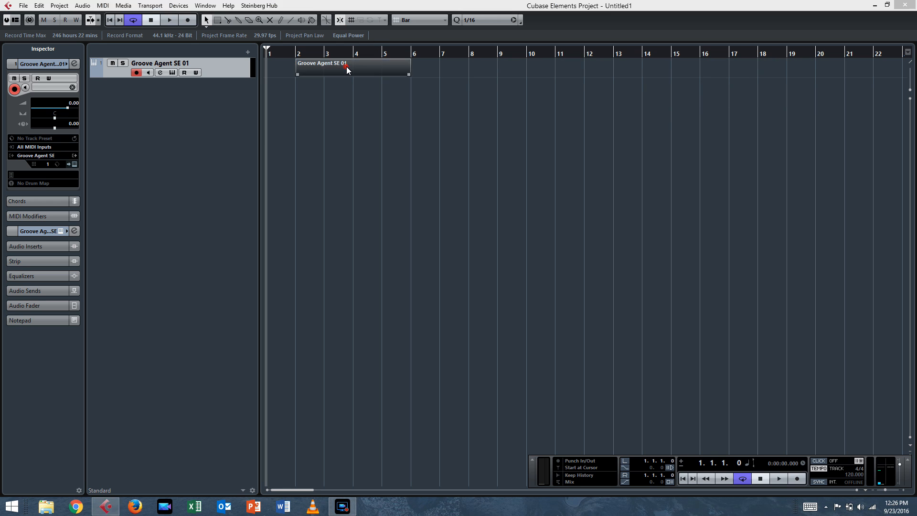
pyautogui.doubleClick(351, 66)
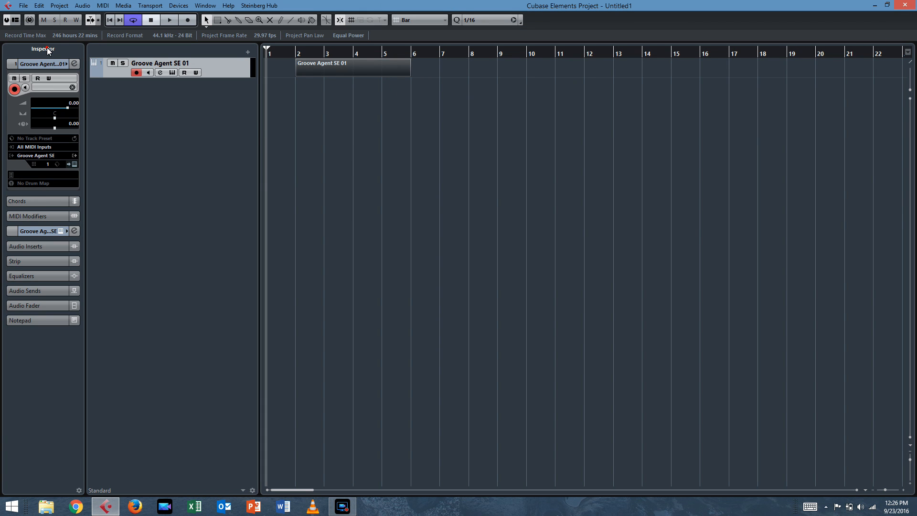
pyautogui.moveTo(41, 184)
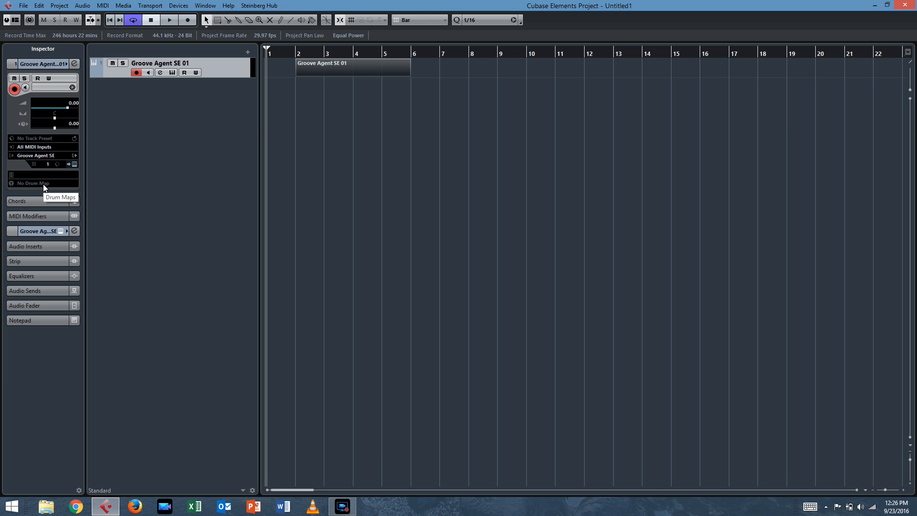
# - Assign the Groove Agent drum map in the Inspector and load Hip Hop Kit 01 into the instrument
pyautogui.click(41, 183)
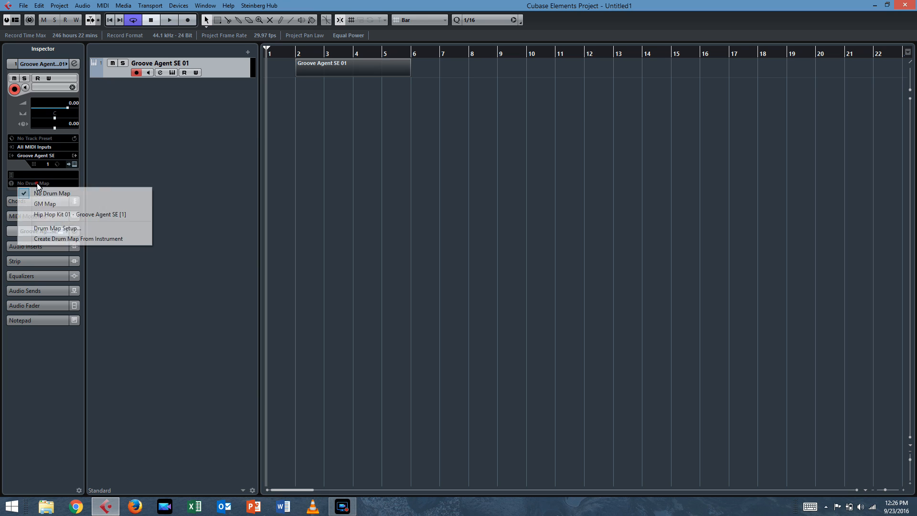
pyautogui.click(77, 214)
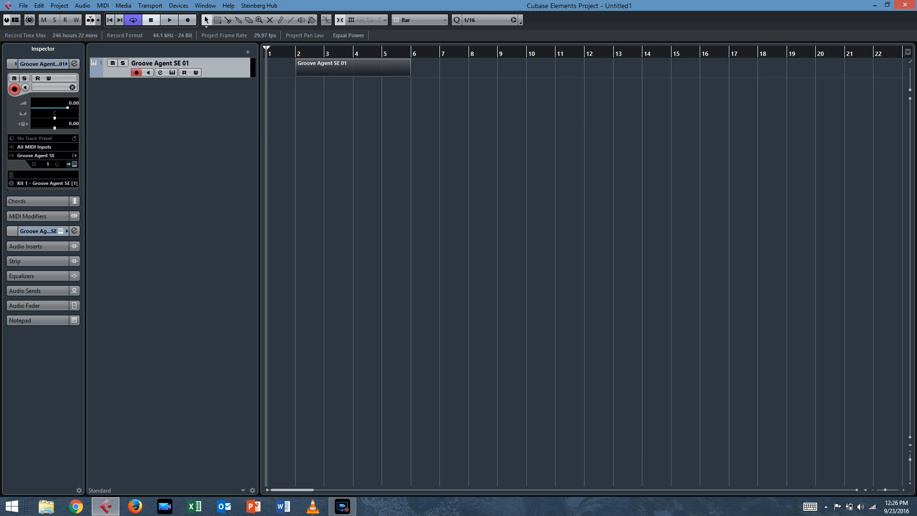
pyautogui.click(170, 72)
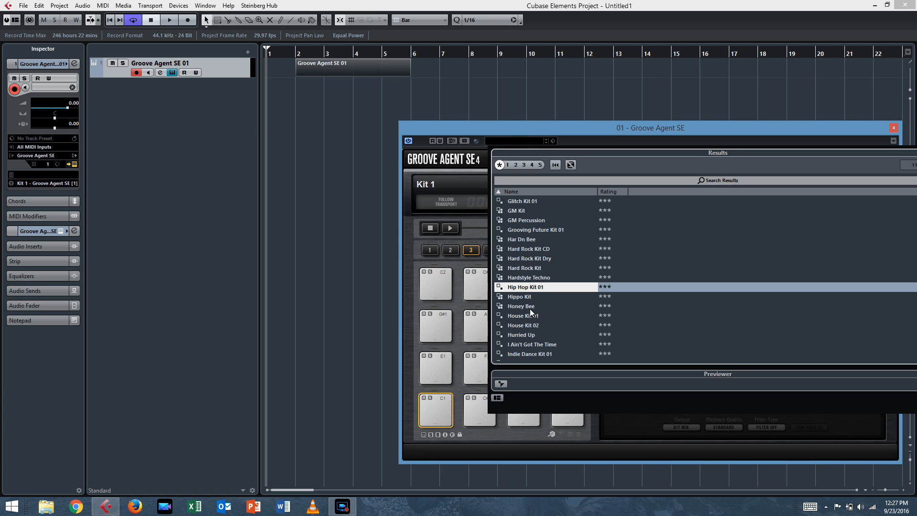
pyautogui.doubleClick(526, 287)
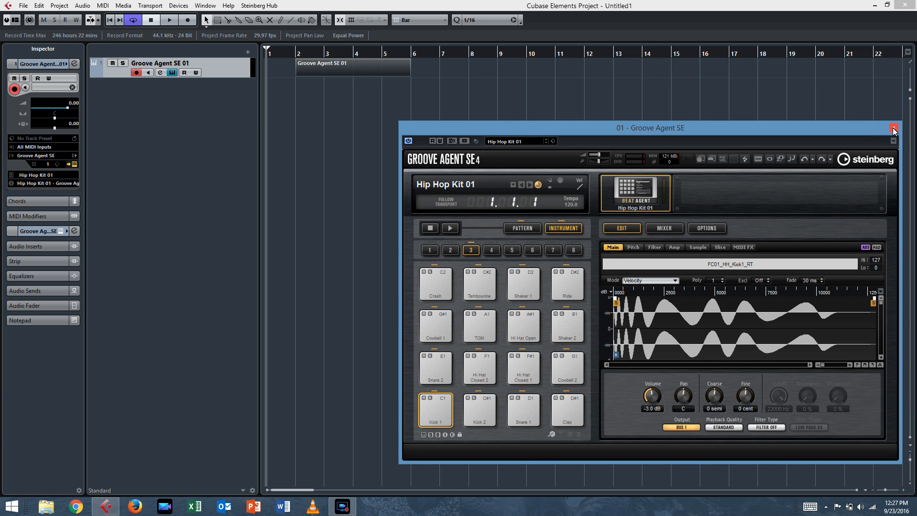
pyautogui.moveTo(747, 164)
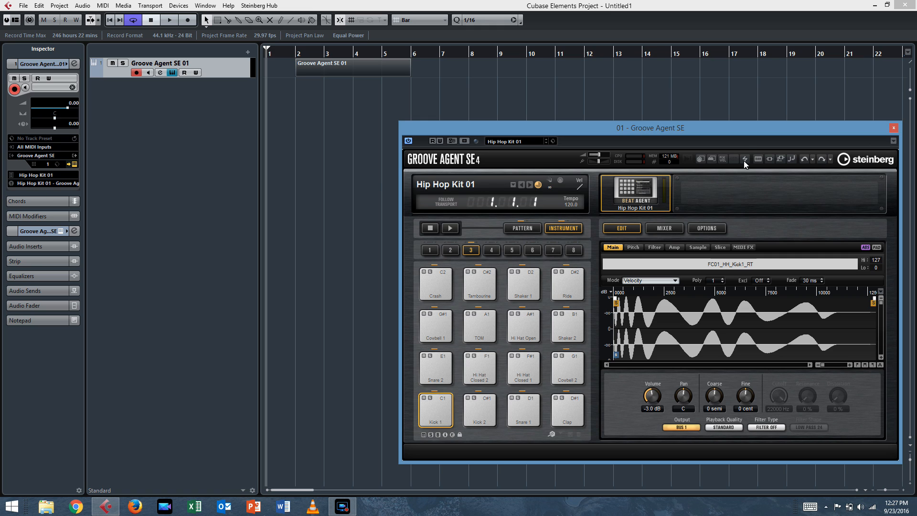
pyautogui.click(893, 127)
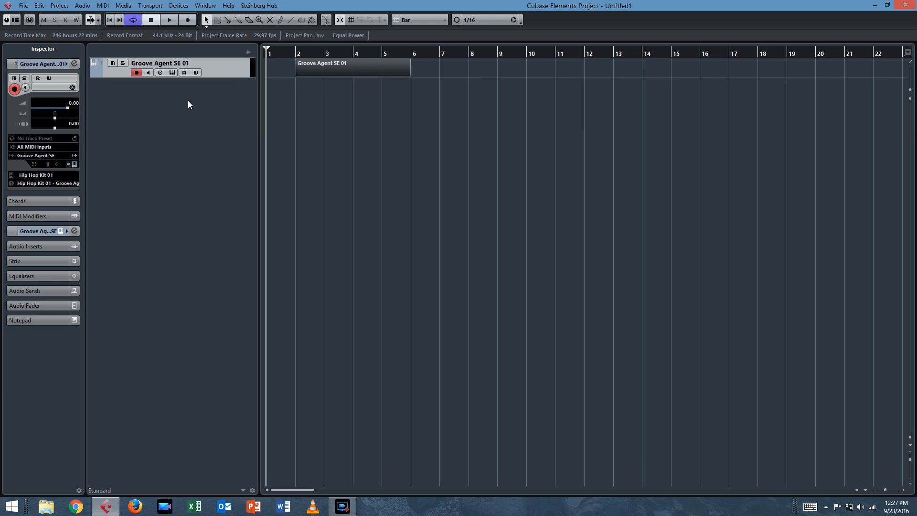
# - Set the locators to the bar 2-6 part and leave Cycle playback enabled on the transport
pyautogui.click(353, 67)
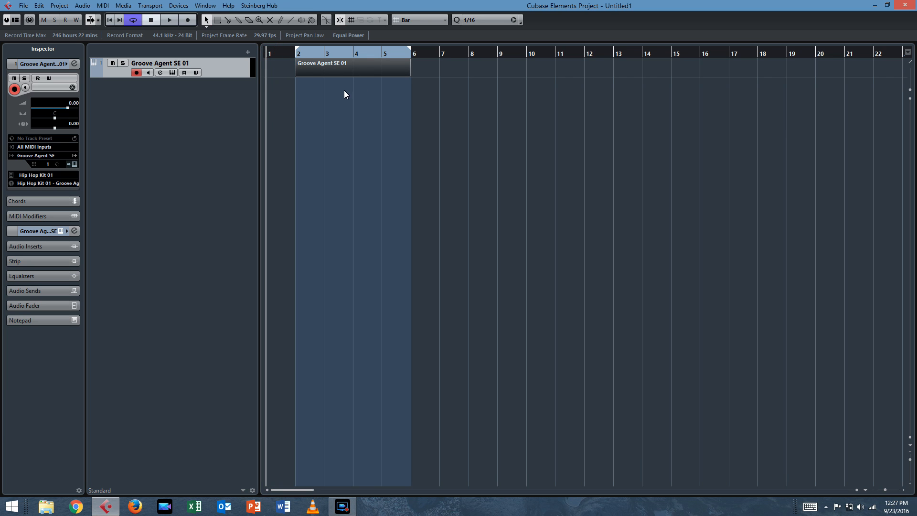
pyautogui.moveTo(387, 75)
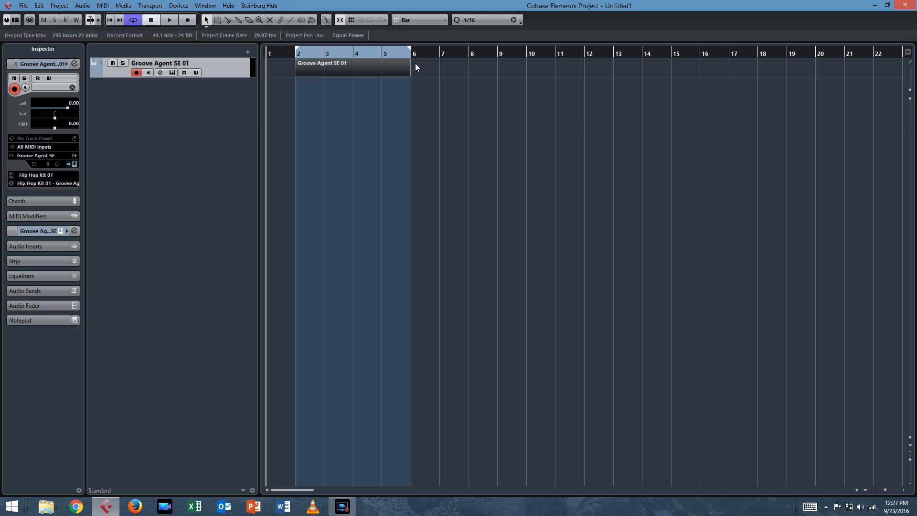
pyautogui.moveTo(283, 41)
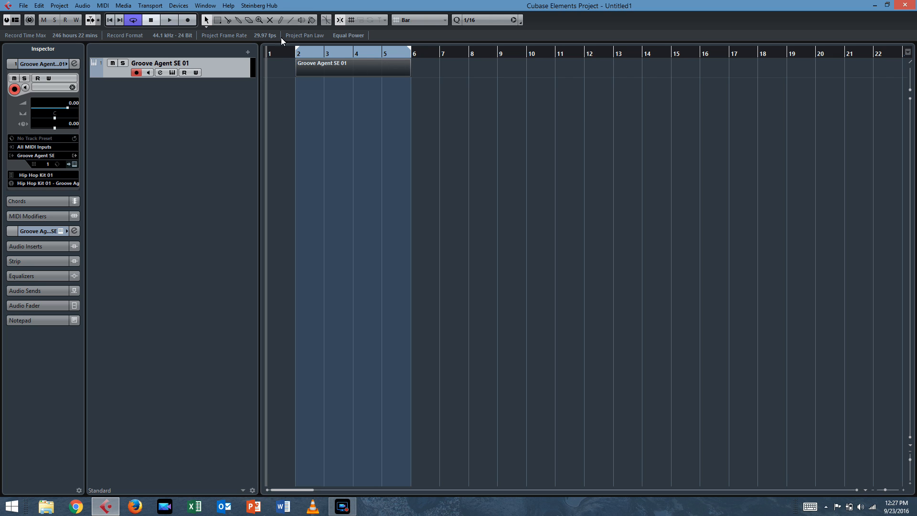
pyautogui.click(133, 20)
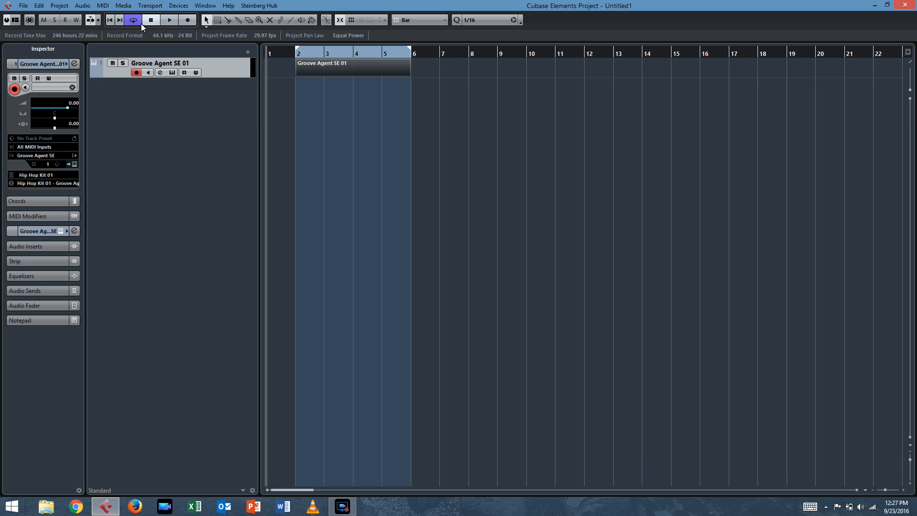
pyautogui.click(132, 19)
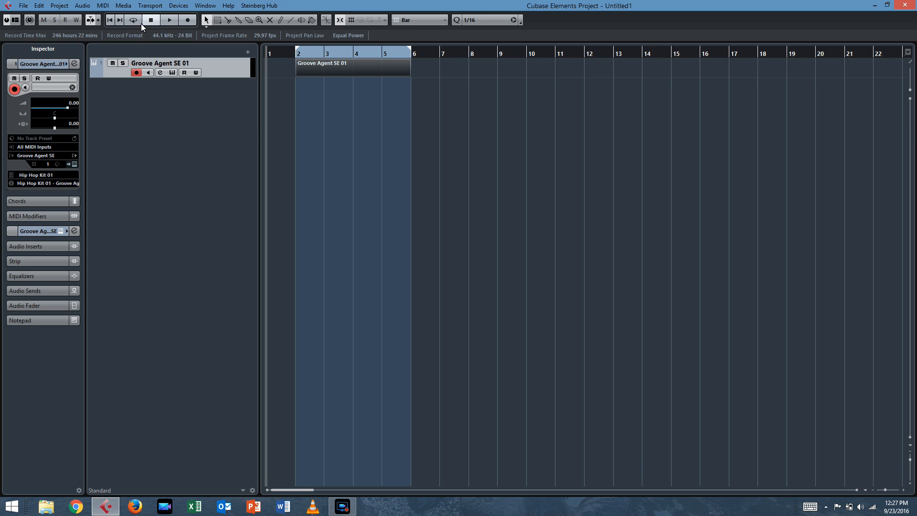
pyautogui.moveTo(345, 387)
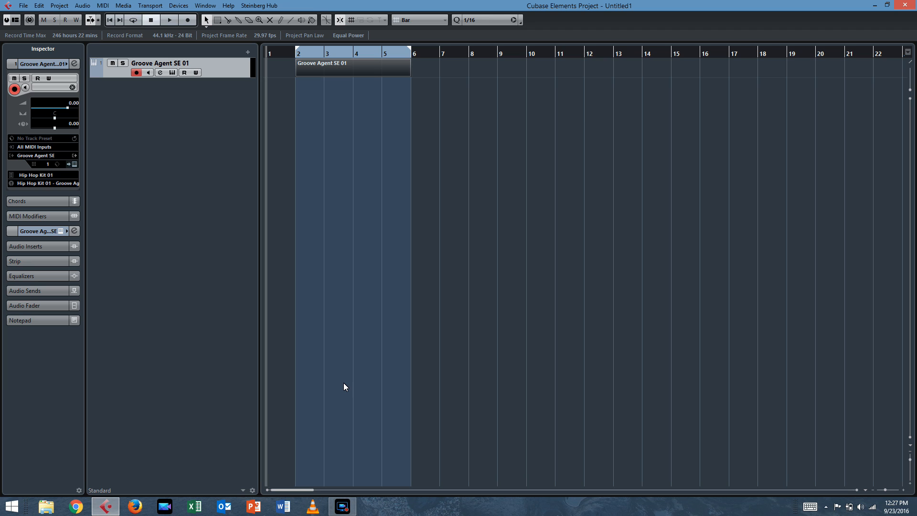
pyautogui.click(132, 19)
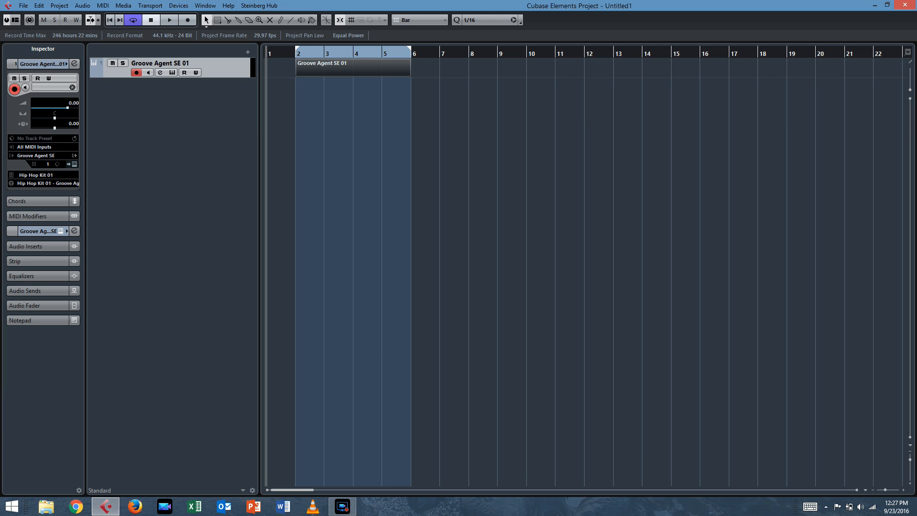
pyautogui.click(345, 64)
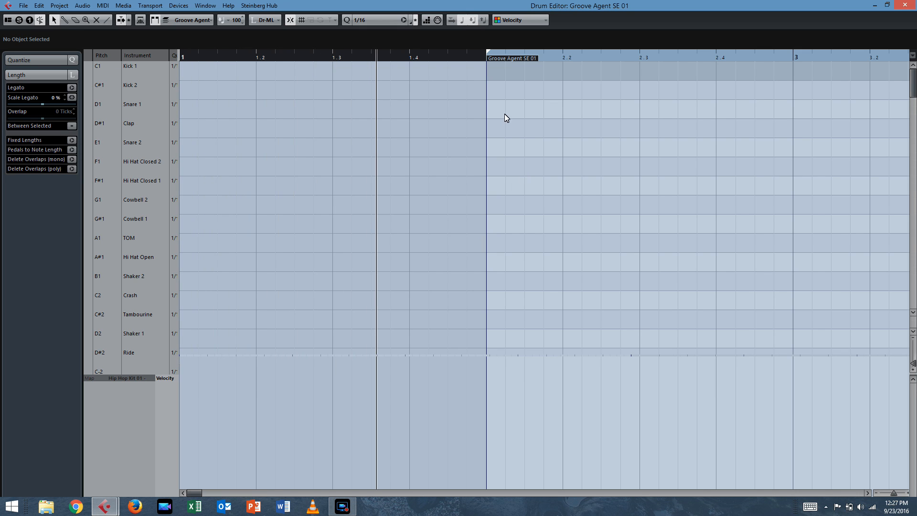
pyautogui.moveTo(436, 28)
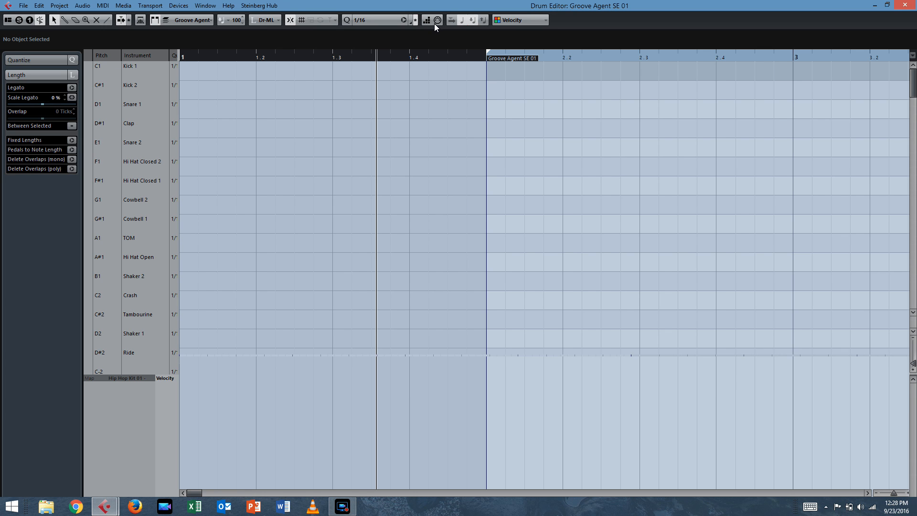
# - Try a 1/4 quantize grid, then settle on 1/8-note steps for the Drum Editor
pyautogui.click(403, 19)
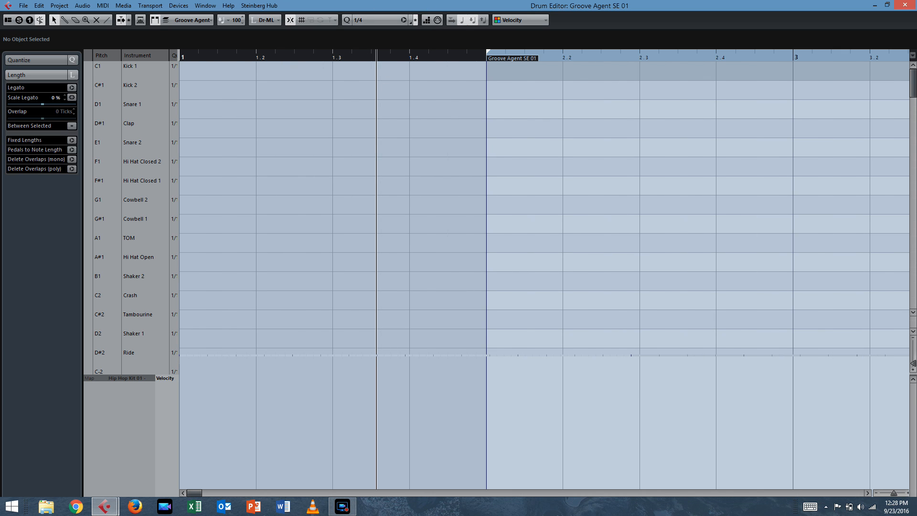
pyautogui.click(402, 19)
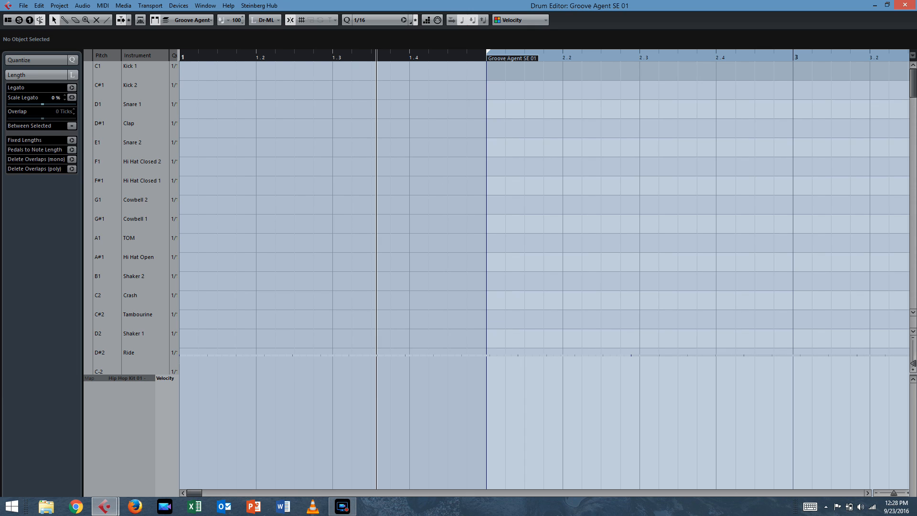
pyautogui.click(402, 19)
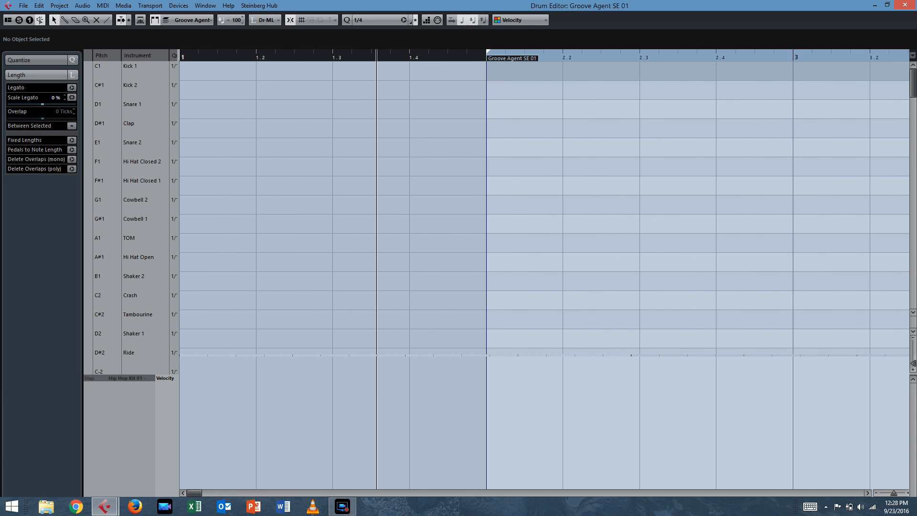
pyautogui.click(356, 19)
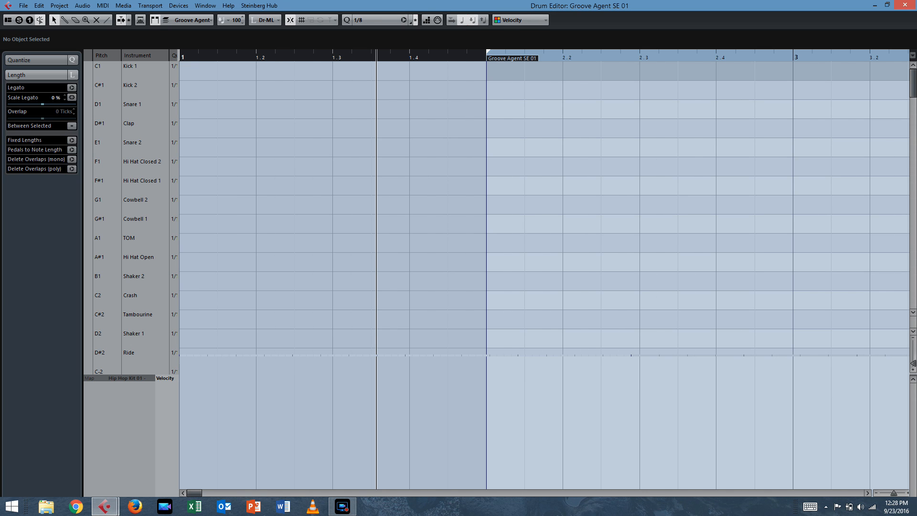
pyautogui.click(380, 19)
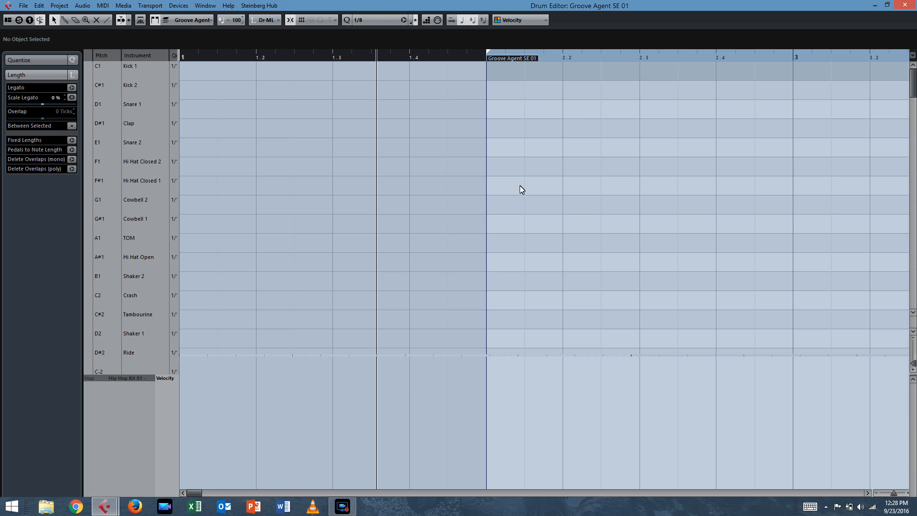
pyautogui.moveTo(518, 187)
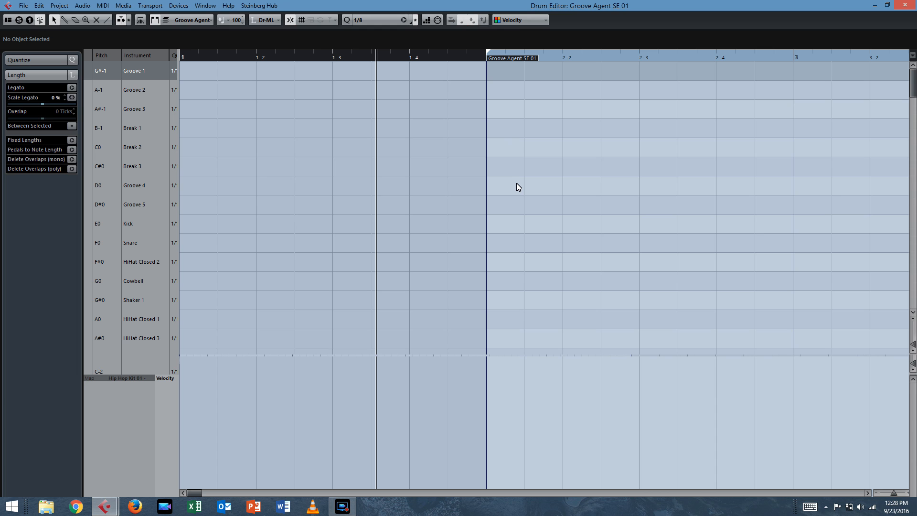
# - Select the Kick 1 lane and place kick hits starting at the downbeat of bar 2
pyautogui.scroll(-3)
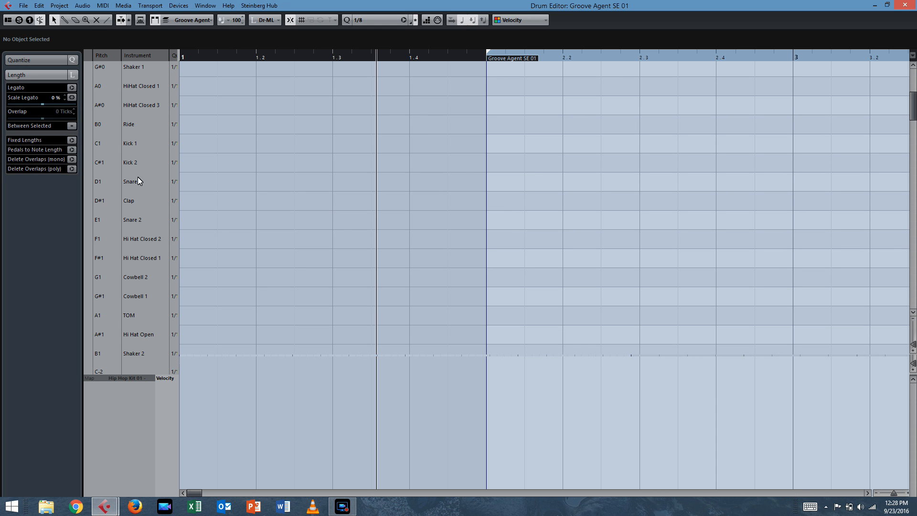
pyautogui.moveTo(135, 145)
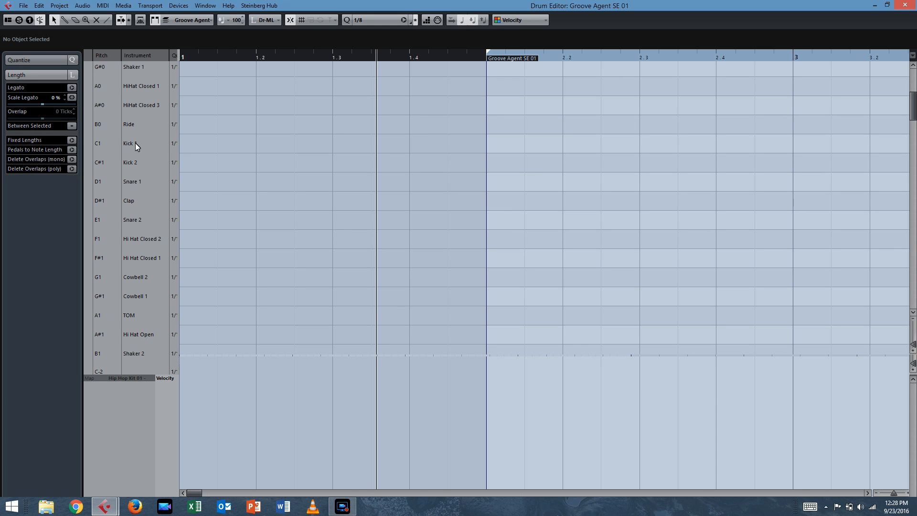
pyautogui.click(136, 144)
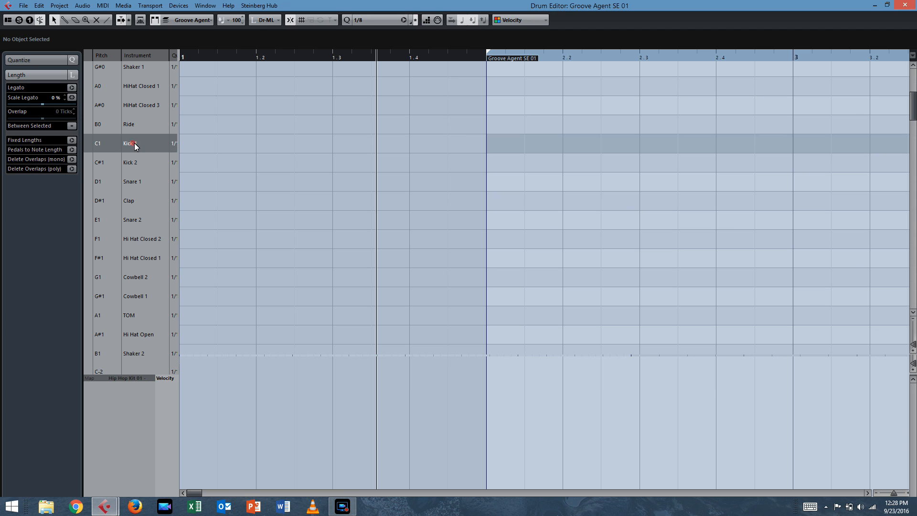
pyautogui.click(486, 143)
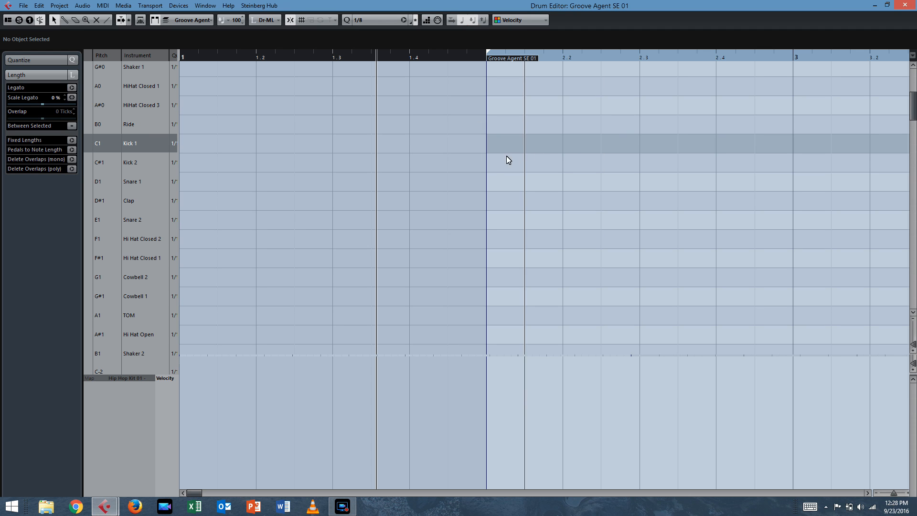
pyautogui.click(487, 143)
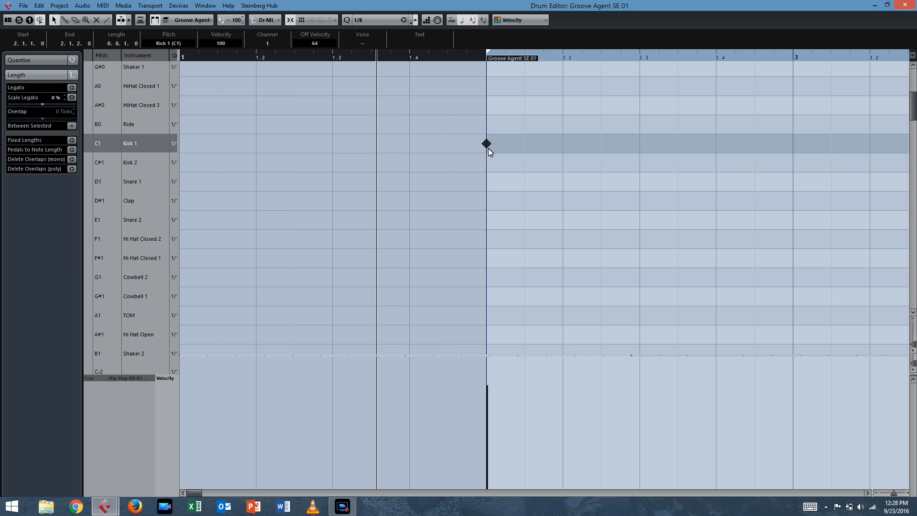
pyautogui.moveTo(489, 151)
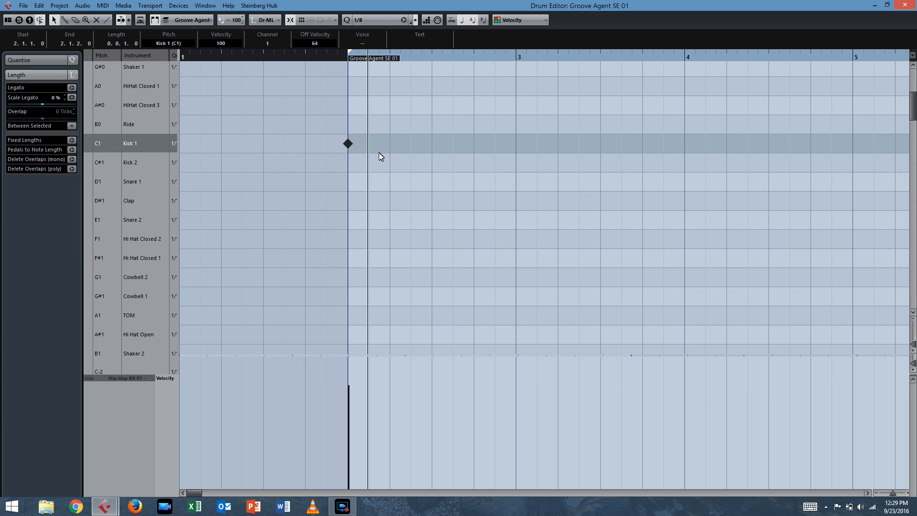
pyautogui.moveTo(386, 200)
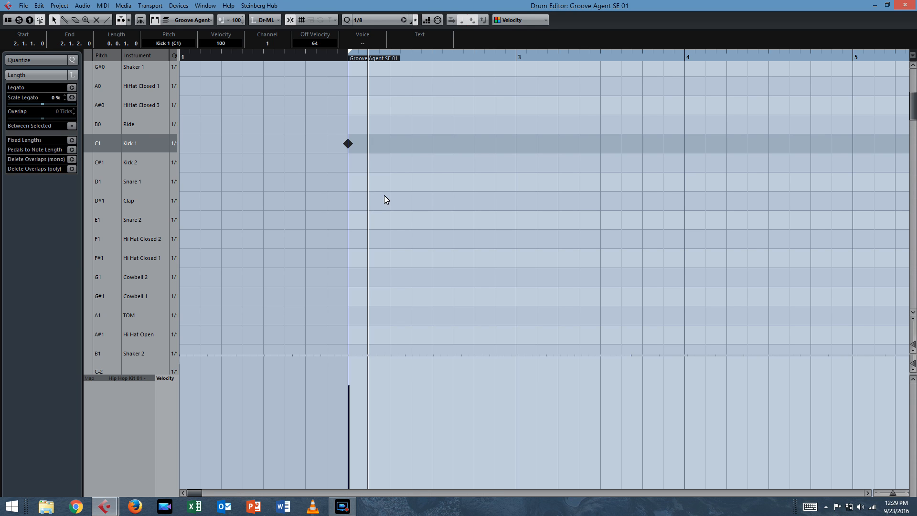
pyautogui.moveTo(395, 191)
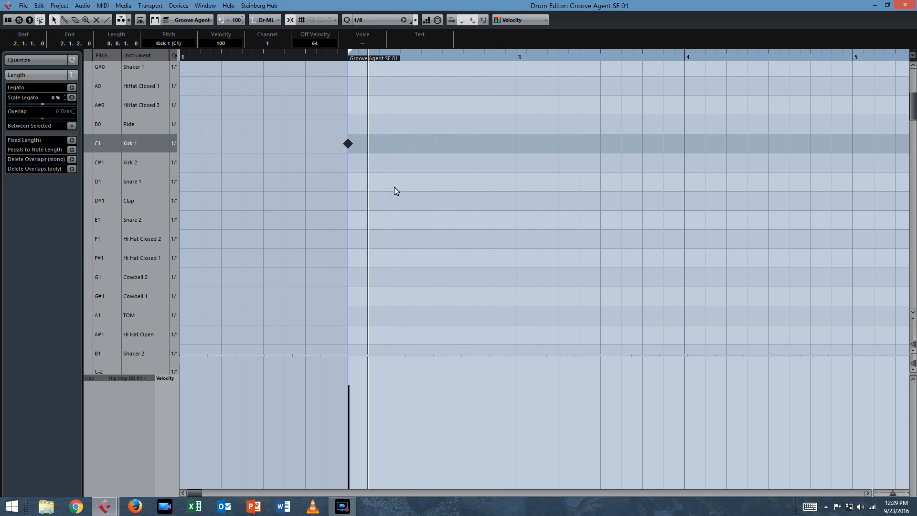
# - Add snare hits on beats 2 and 4 of bar 2 and switch the grid to 1/16 for the offbeat kick
pyautogui.click(390, 181)
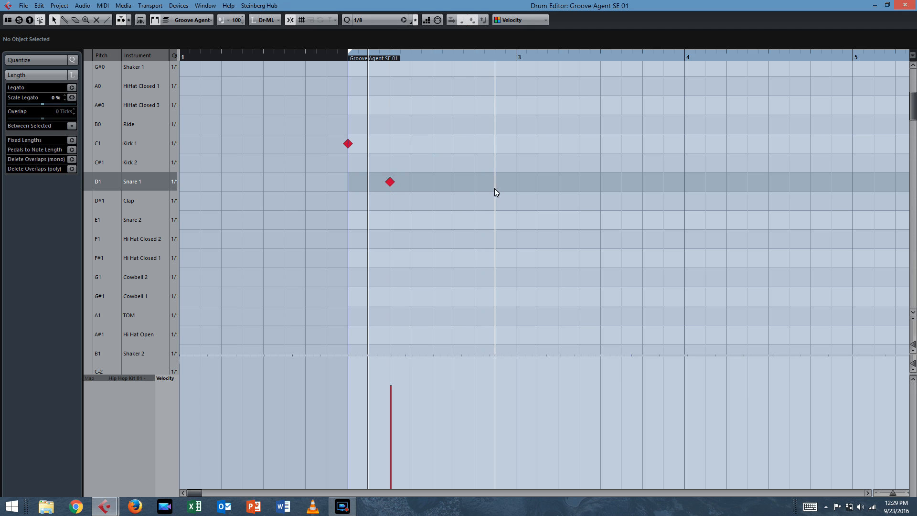
pyautogui.click(474, 181)
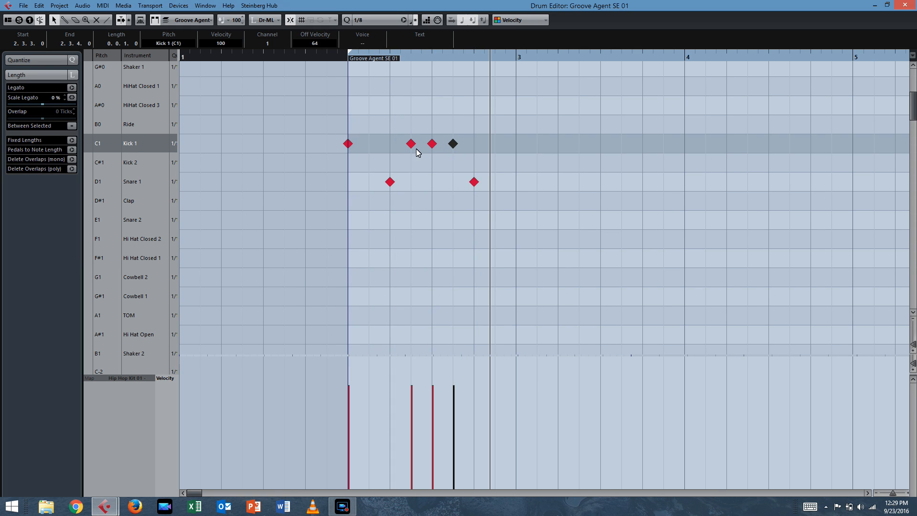
pyautogui.click(377, 19)
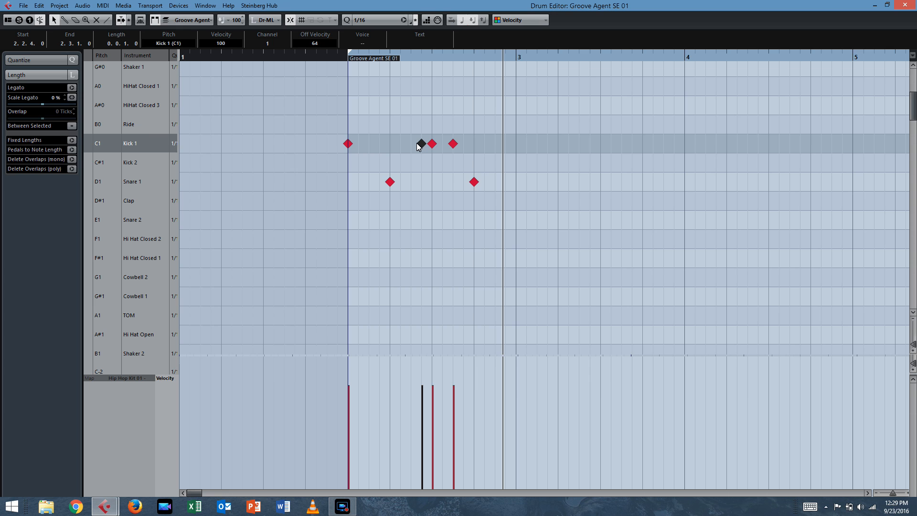
pyautogui.moveTo(402, 158)
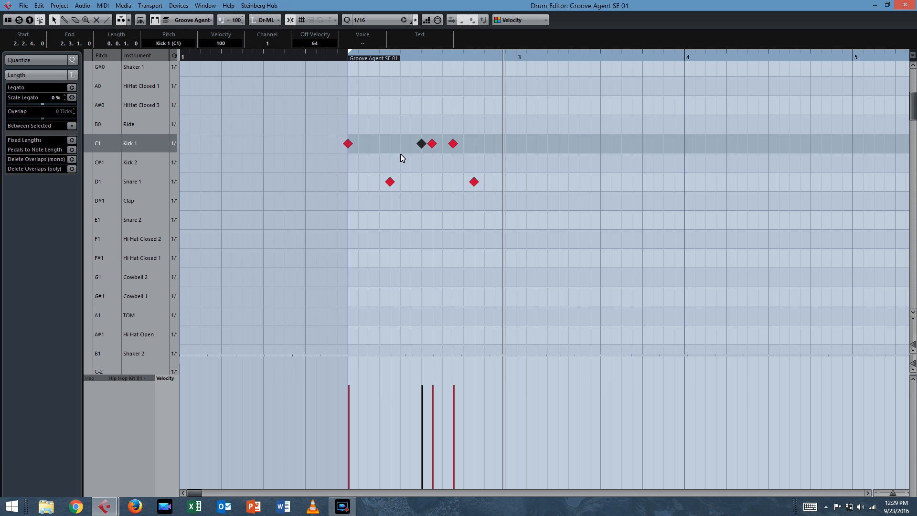
pyautogui.moveTo(316, 192)
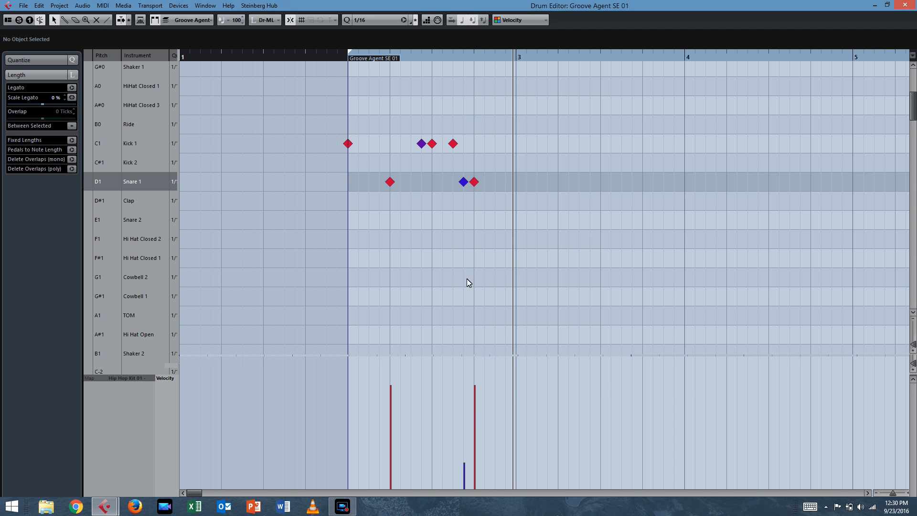
# - Alt-drag copies of the bar 2 kick and snare groove into bars 3 and 4, continuing into bar 5
pyautogui.moveTo(402, 127); pyautogui.dragTo(524, 196)
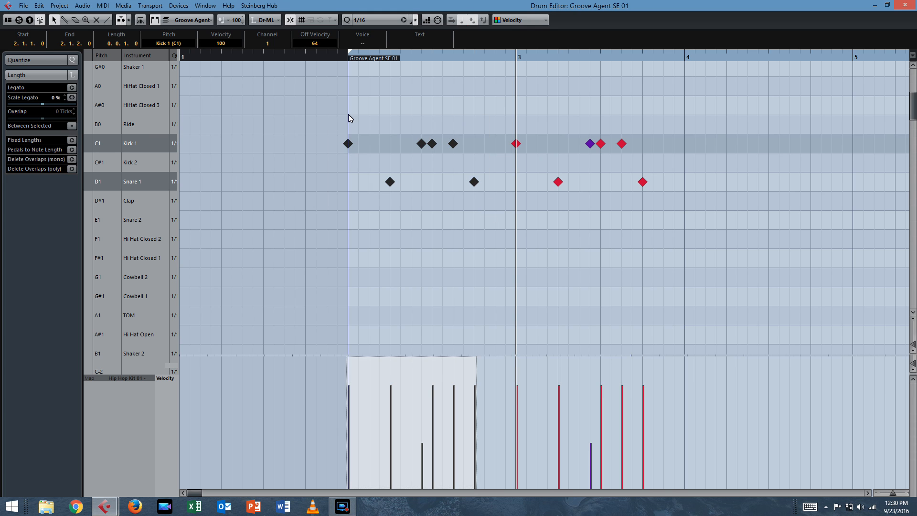
pyautogui.moveTo(518, 58)
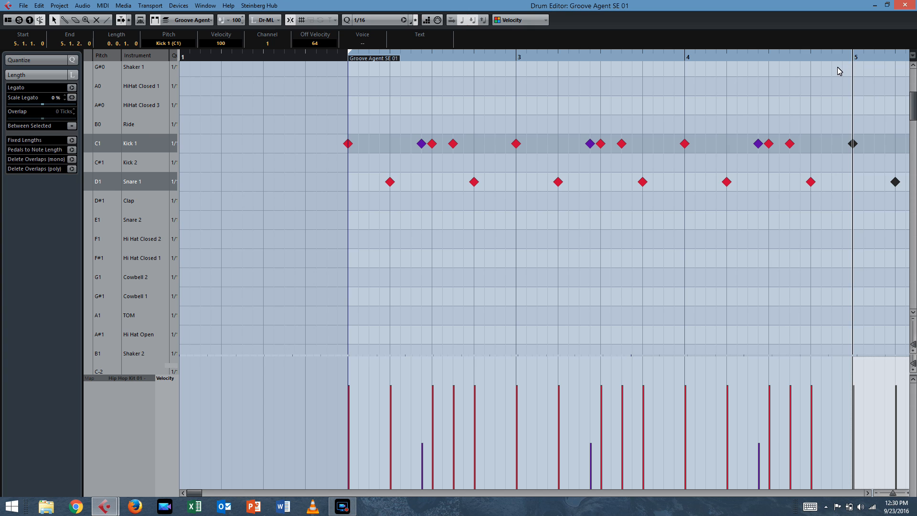
pyautogui.hscroll(3)
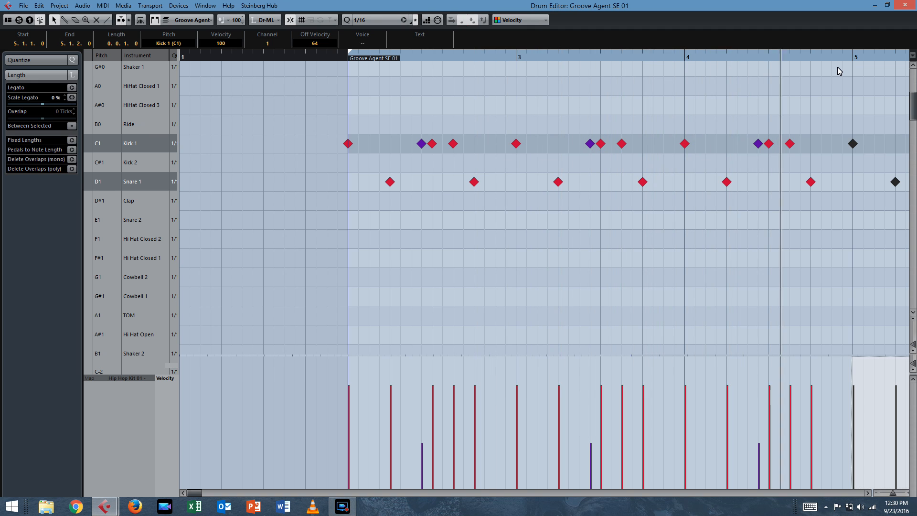
pyautogui.hscroll(3)
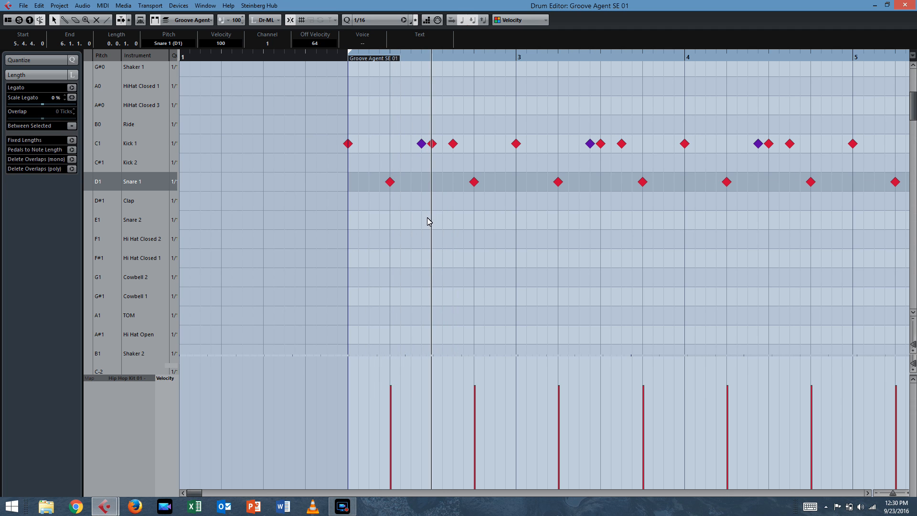
pyautogui.moveTo(395, 221)
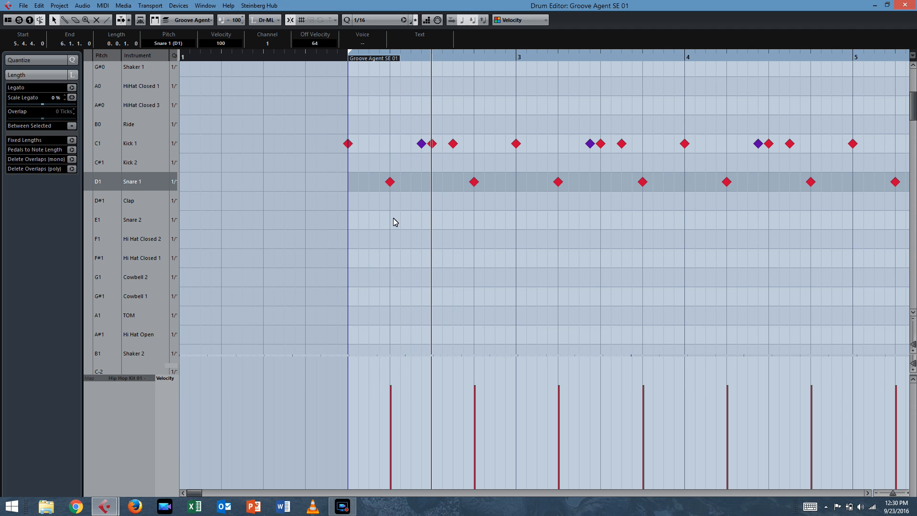
pyautogui.moveTo(439, 259)
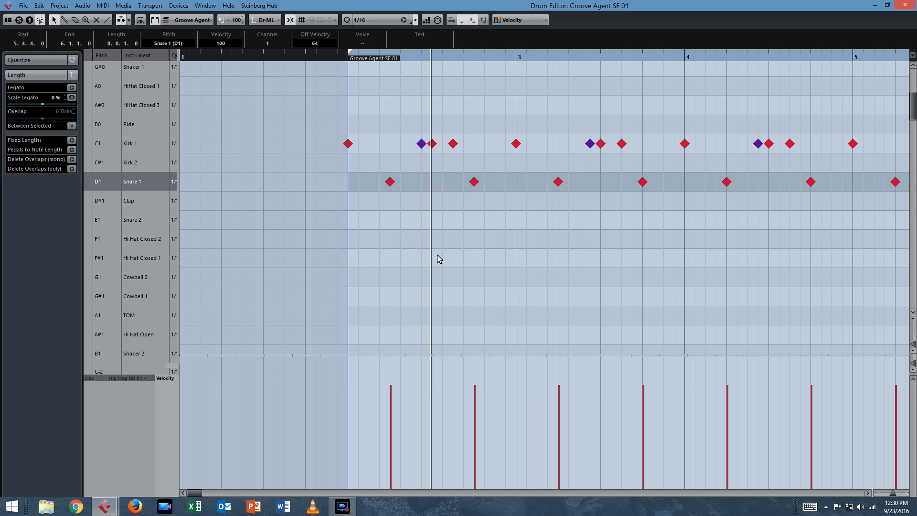
pyautogui.moveTo(376, 251)
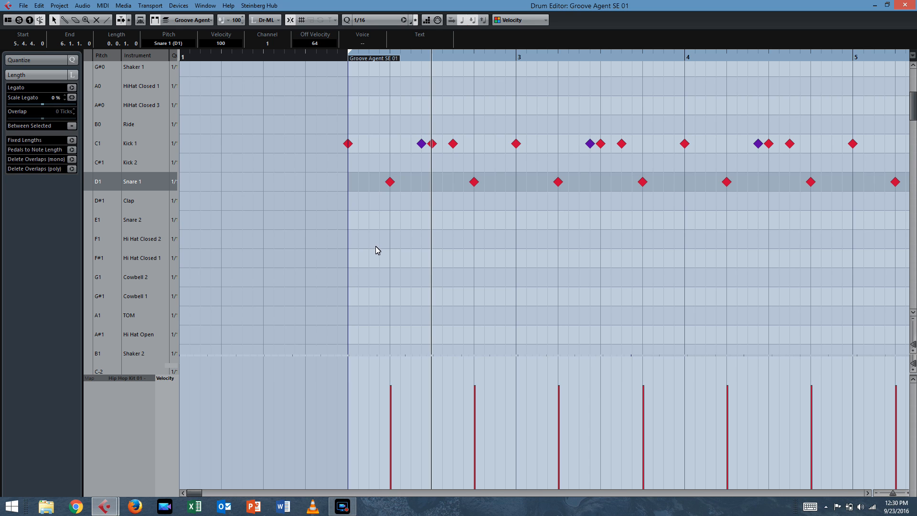
pyautogui.moveTo(360, 244)
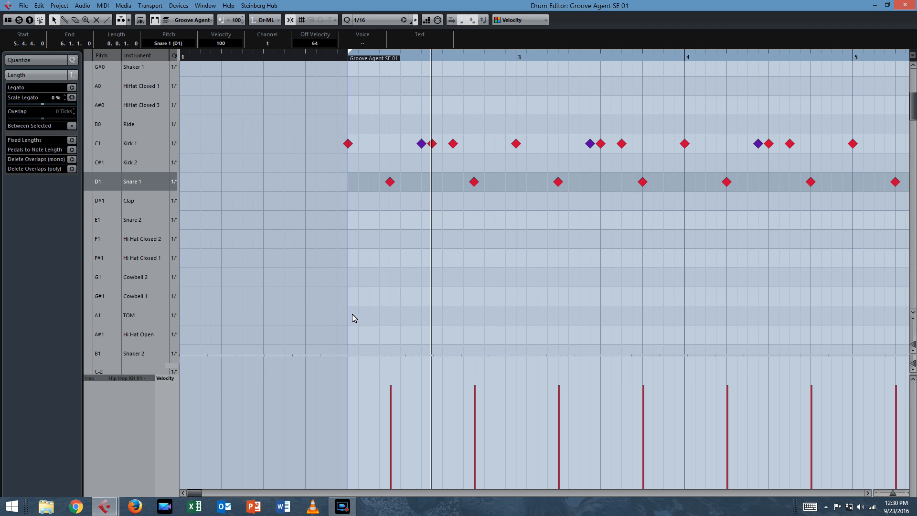
# - Add closed hi-hat sixteenth hits and Shaker 2 hits early in bar 2
pyautogui.click(368, 316)
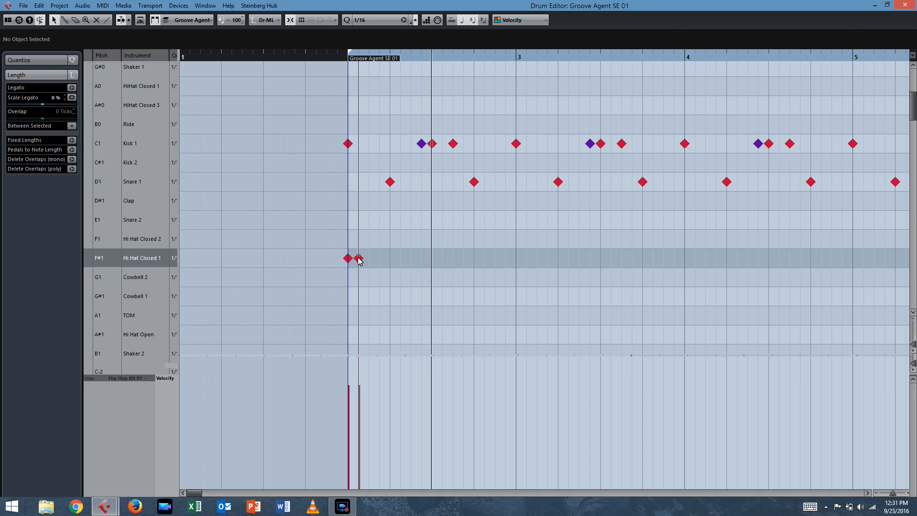
pyautogui.click(369, 258)
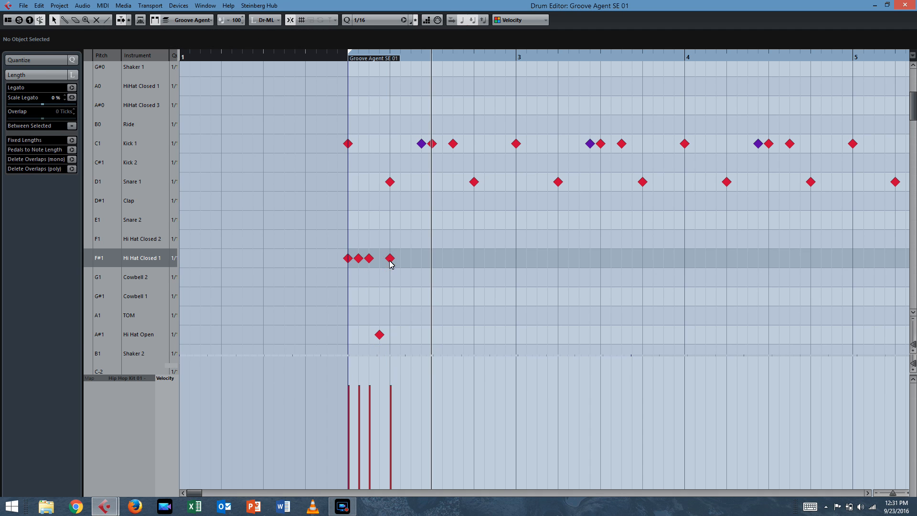
pyautogui.click(390, 258)
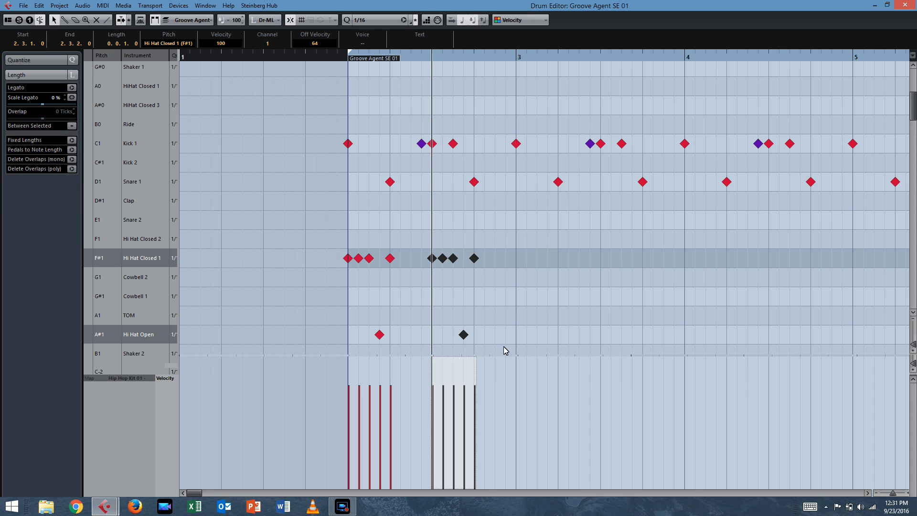
pyautogui.moveTo(313, 307)
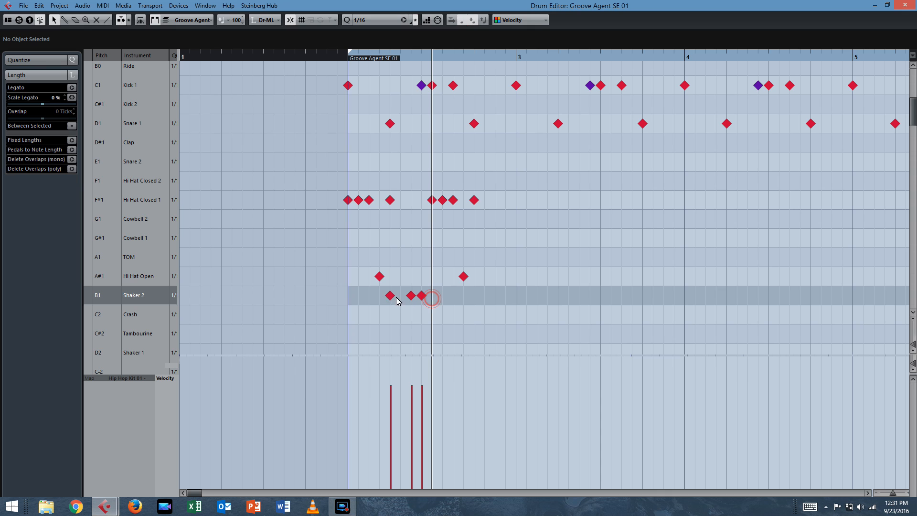
pyautogui.click(399, 296)
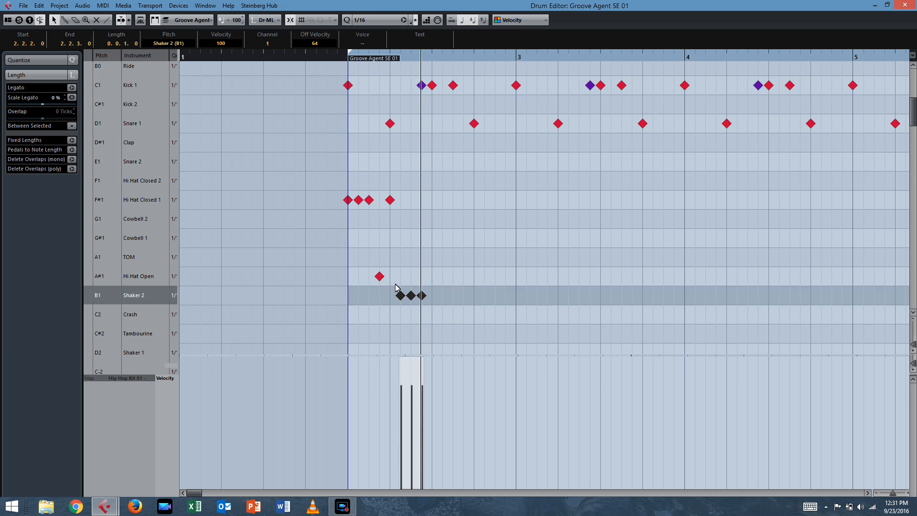
# - Reposition the Shaker 2 notes in bar 2 and lower their velocities in the velocity lane
pyautogui.click(403, 296)
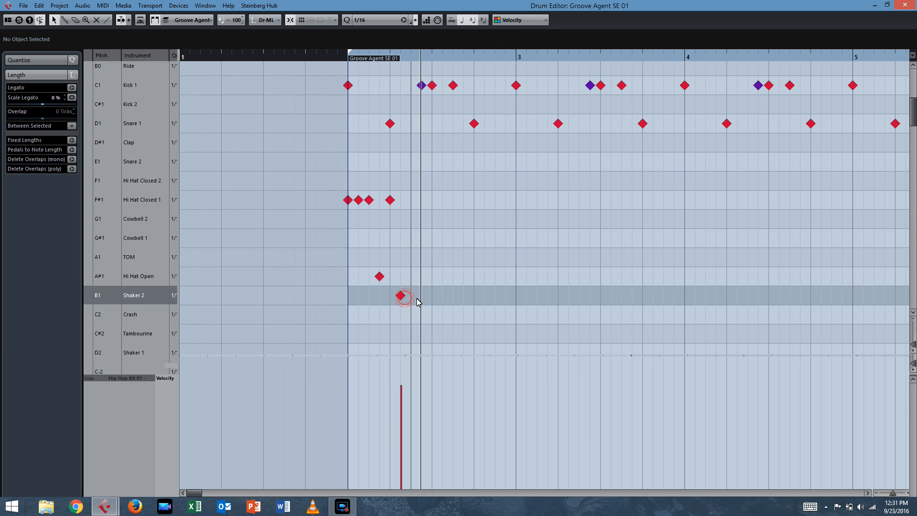
pyautogui.click(430, 295)
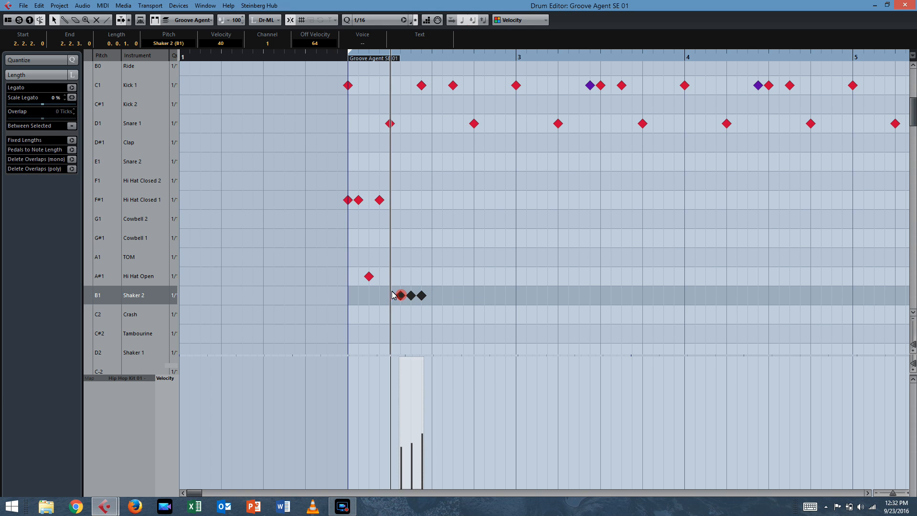
pyautogui.click(406, 304)
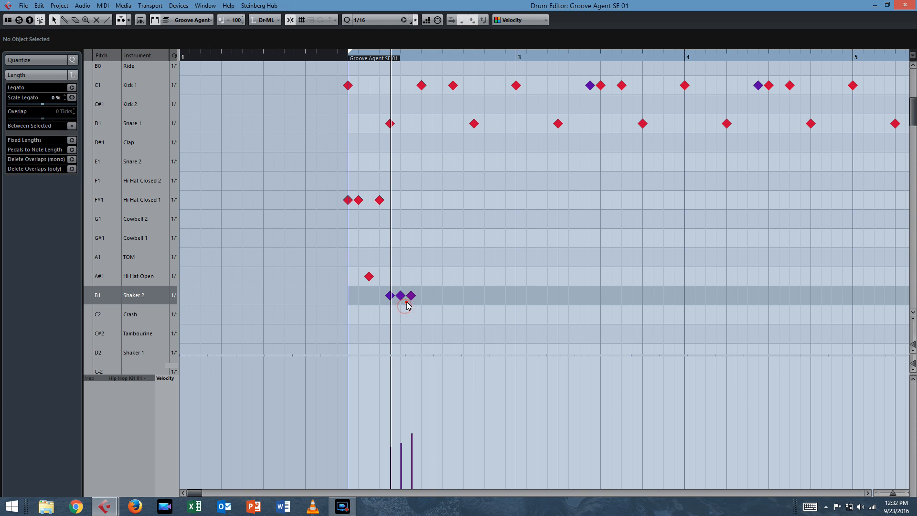
pyautogui.click(397, 295)
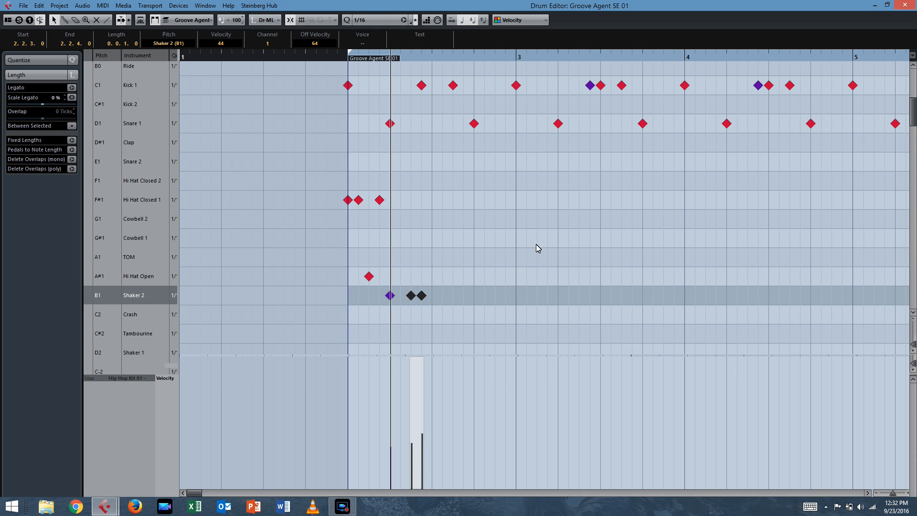
pyautogui.moveTo(424, 200); pyautogui.dragTo(904, 199)
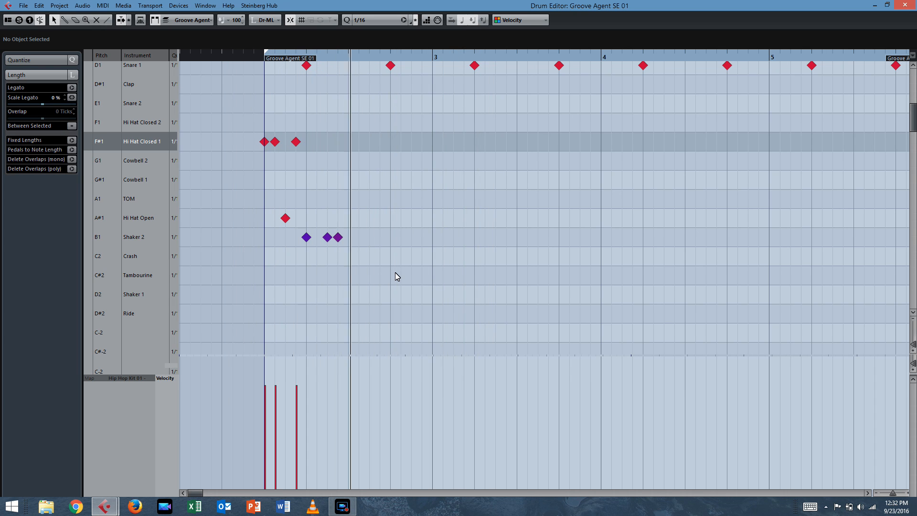
# - Lasso the bar 2 hi-hat and shaker notes and repeat them through bars 3 to 5 with Ctrl+K
pyautogui.moveTo(290, 194); pyautogui.dragTo(377, 296)
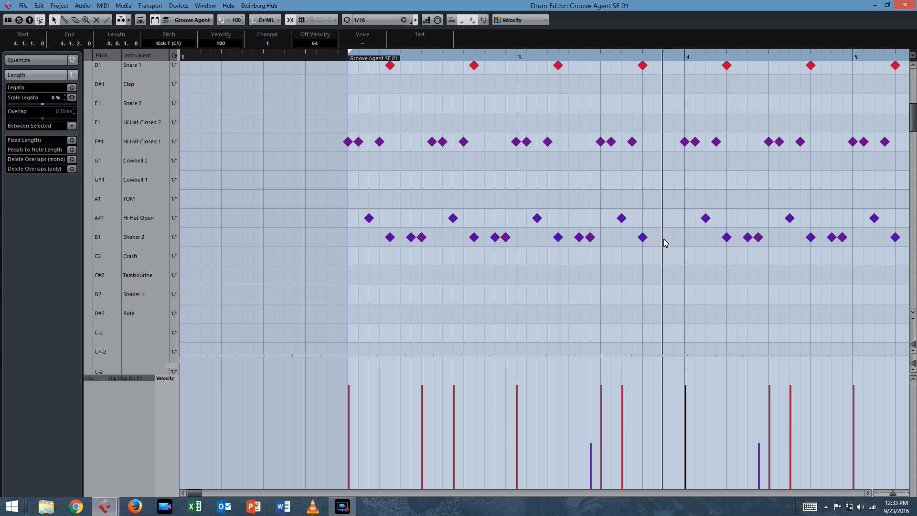
# - Place three tom hits on the sixteenths before bar four and lower the middle hit's velocity
pyautogui.click(673, 198)
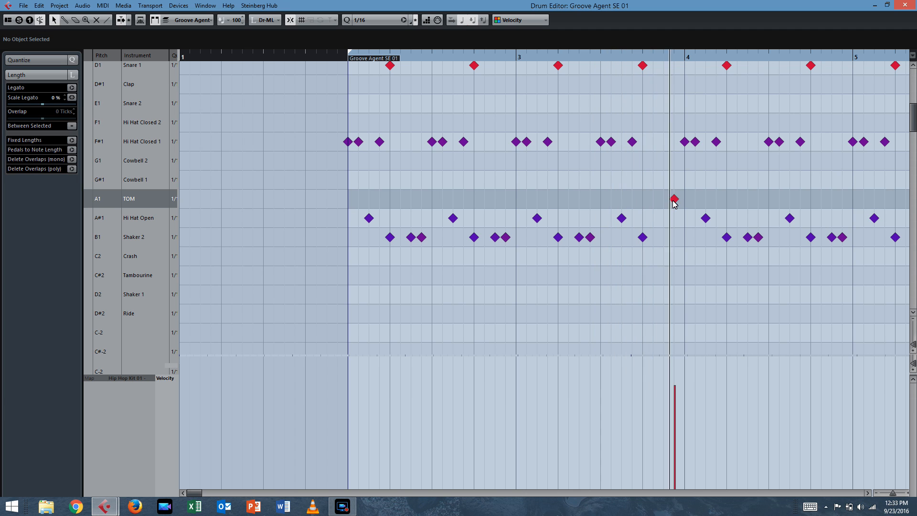
pyautogui.scroll(-3)
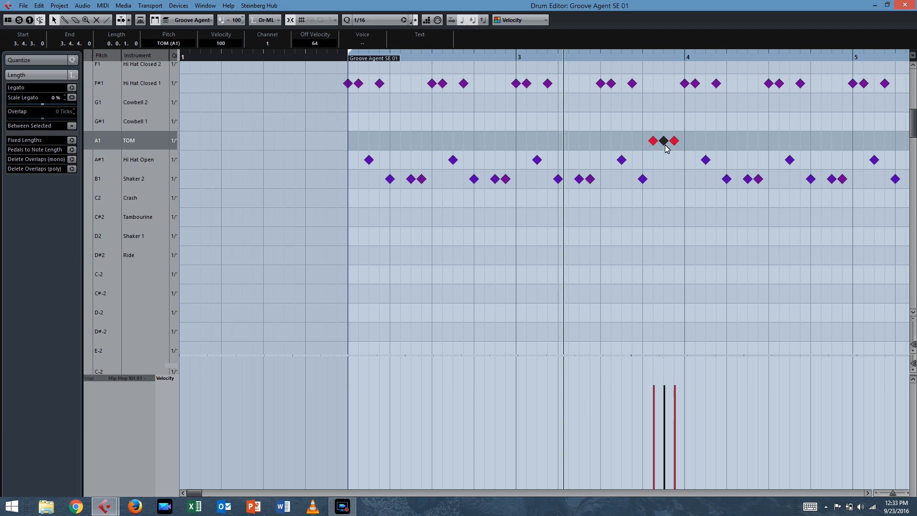
pyautogui.moveTo(664, 386); pyautogui.dragTo(664, 441)
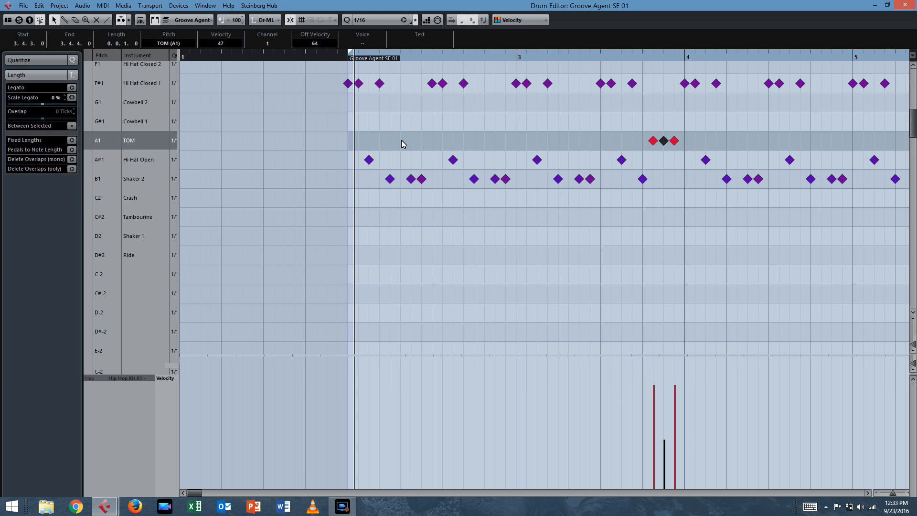
# - Settle the Quantize grid on 1/4 after briefly trying 1/8
pyautogui.click(399, 19)
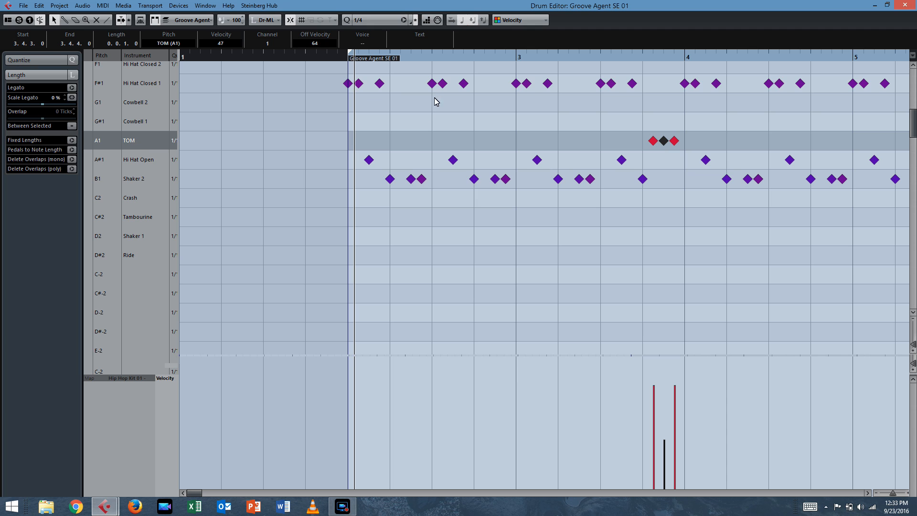
pyautogui.click(358, 19)
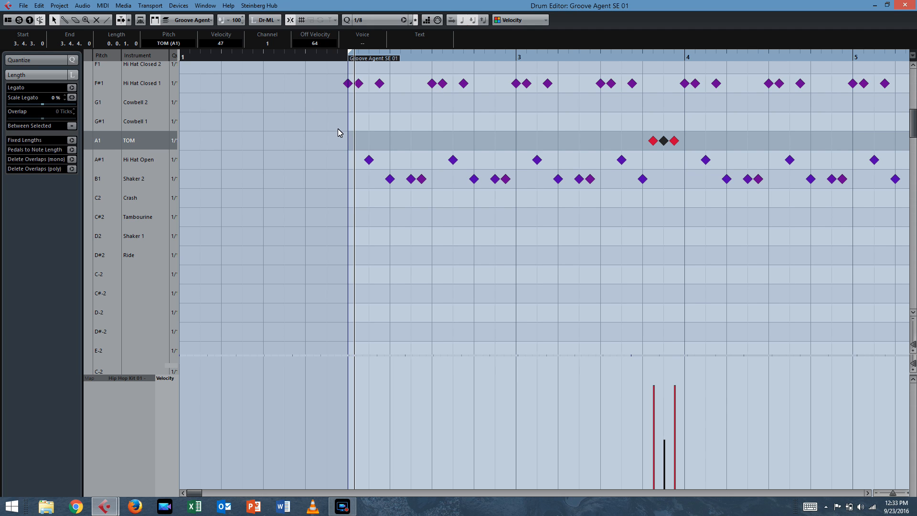
pyautogui.click(382, 19)
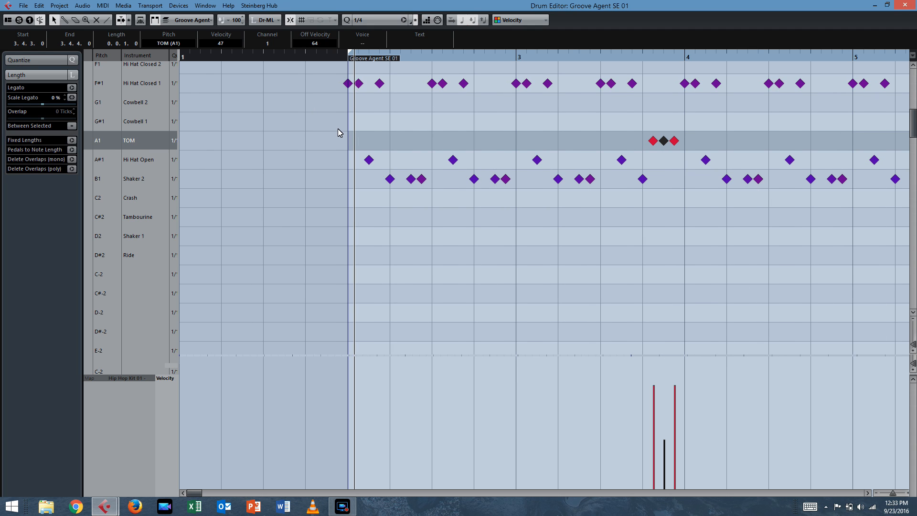
pyautogui.moveTo(336, 109)
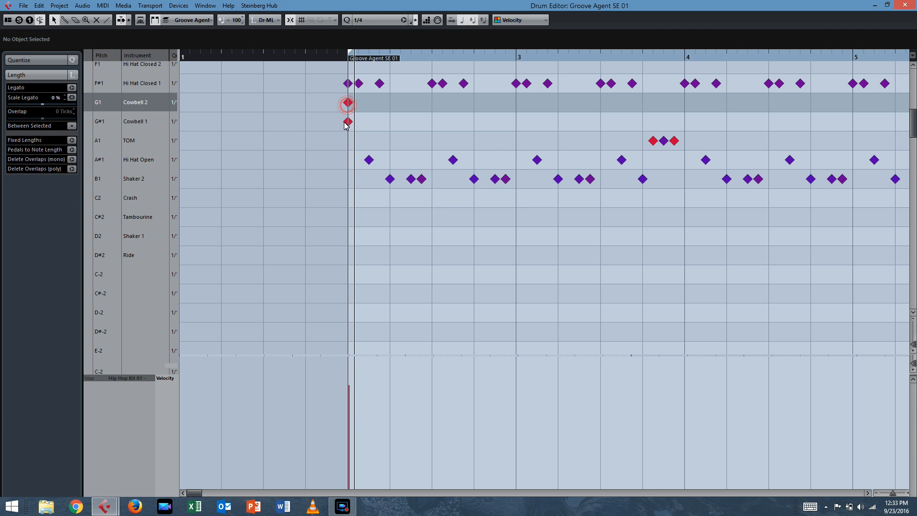
# - Place Cowbell 2 quarter-note hits from bar two to bar four and remove the stray Cowbell 1 note
pyautogui.click(348, 102)
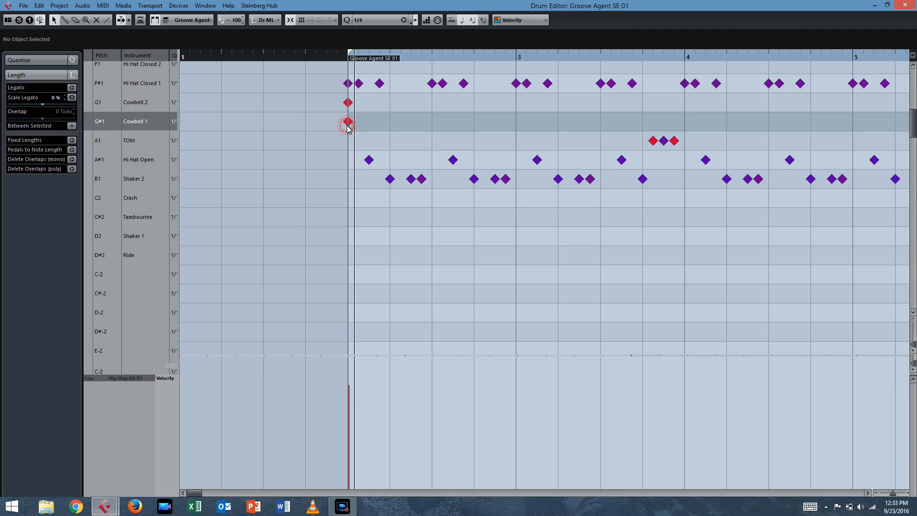
pyautogui.click(391, 103)
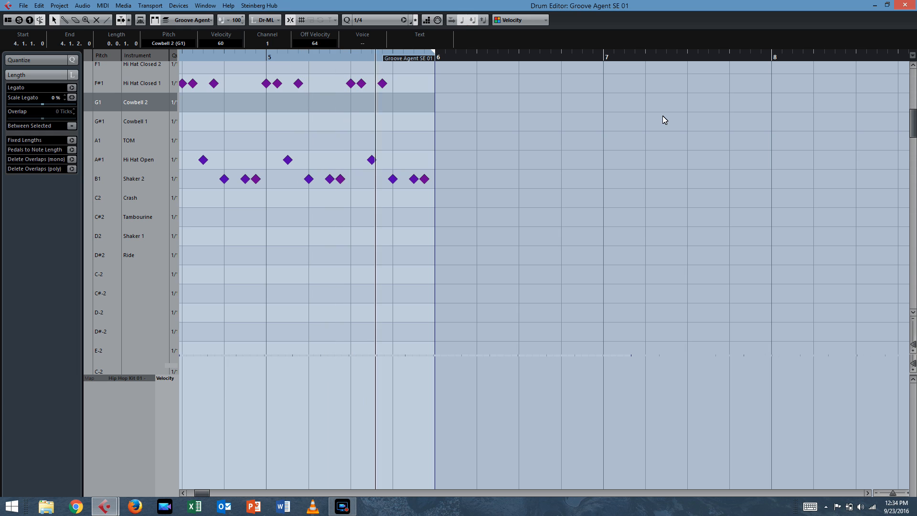
pyautogui.hscroll(-3)
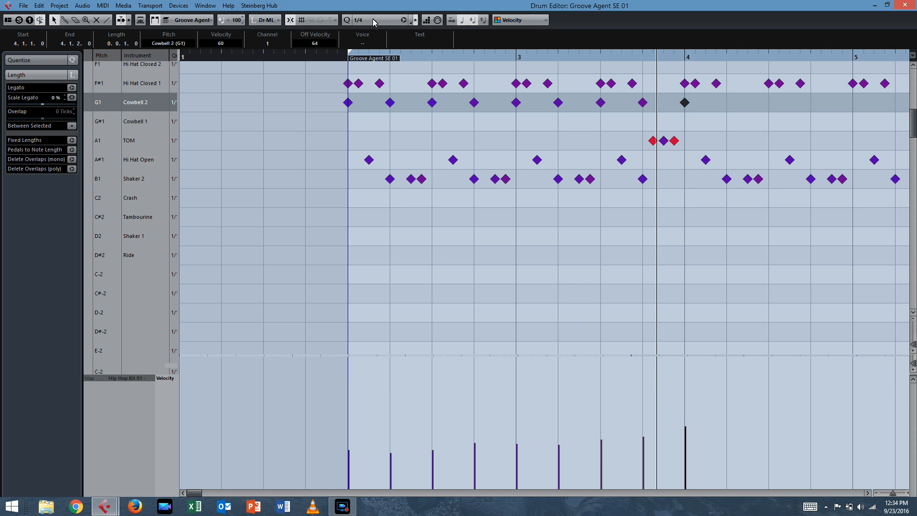
# - Change the Quantize grid to 1/16 via the resolution dropdown
pyautogui.click(377, 19)
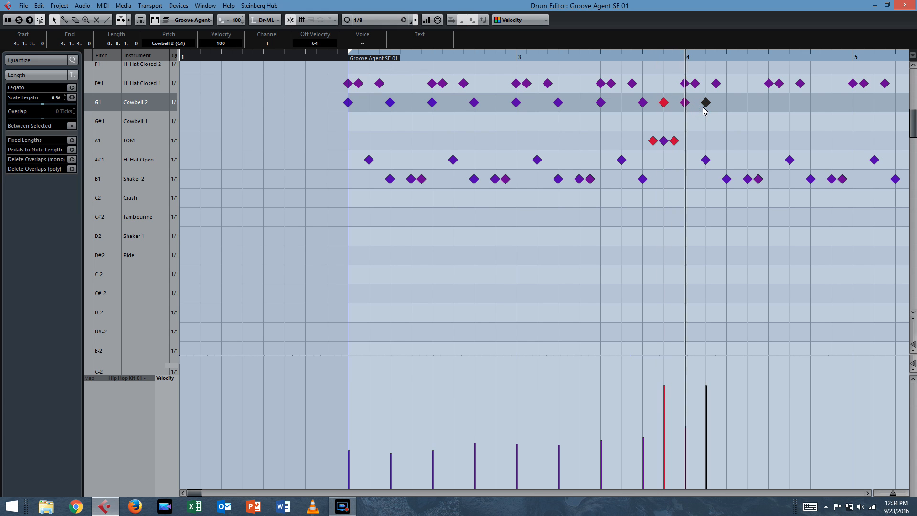
pyautogui.click(367, 20)
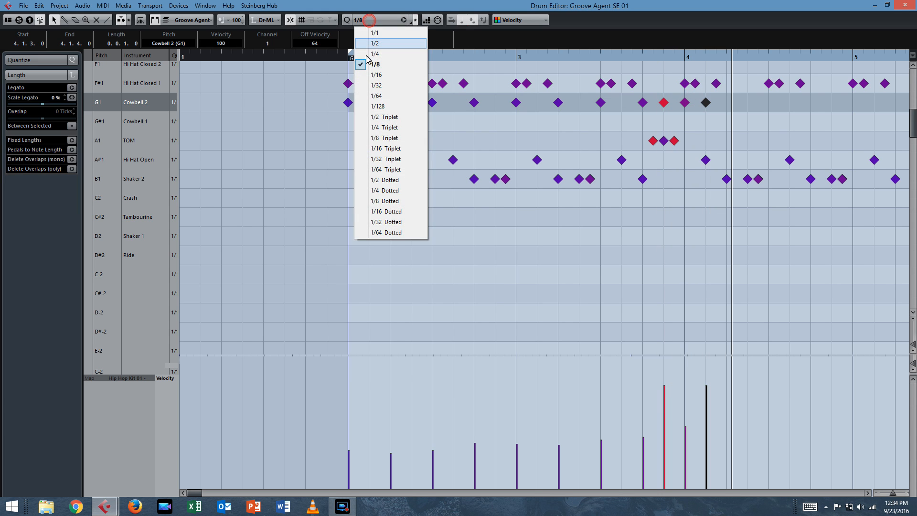
pyautogui.click(376, 75)
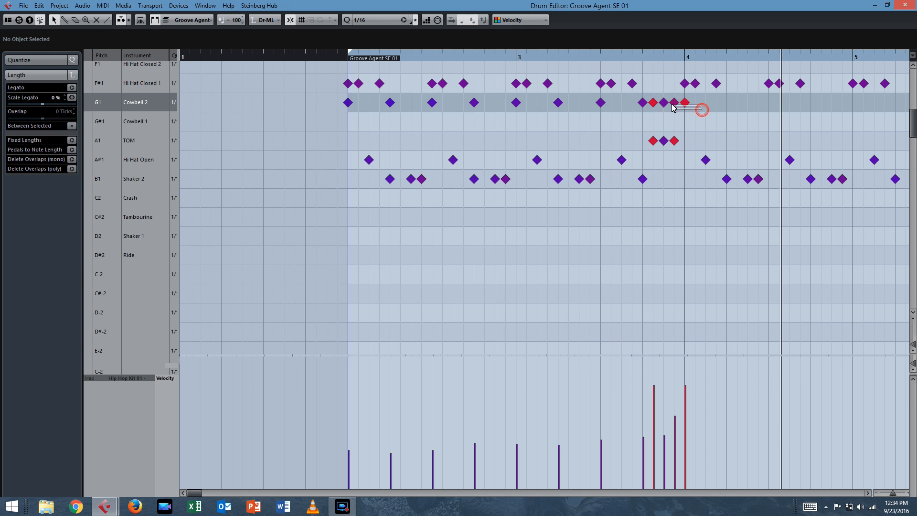
# - Build a rising four-hit Cowbell 2 sixteenth roll before bar four, deleting the extra hits
pyautogui.click(673, 102)
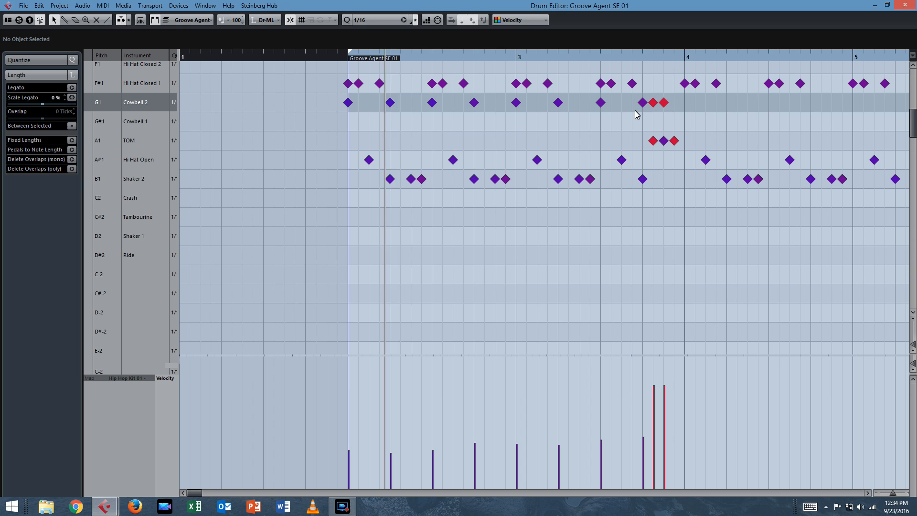
pyautogui.click(673, 103)
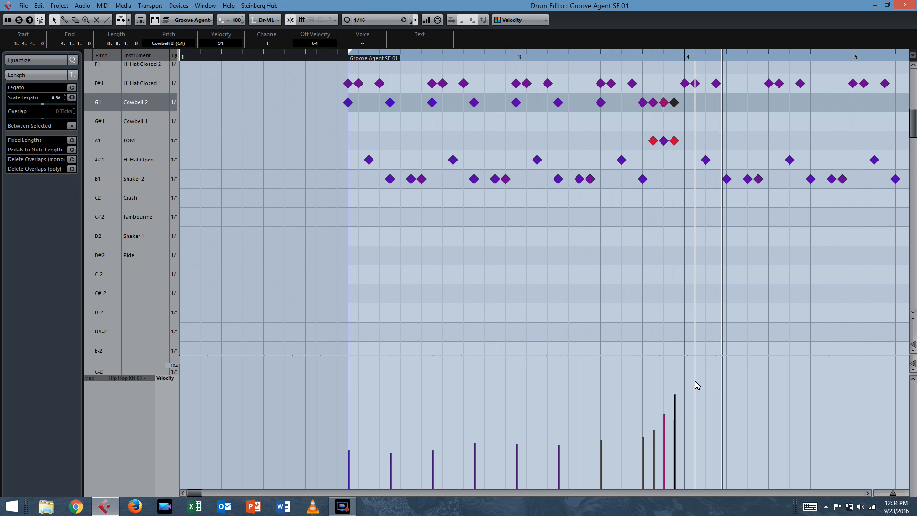
pyautogui.hscroll(3)
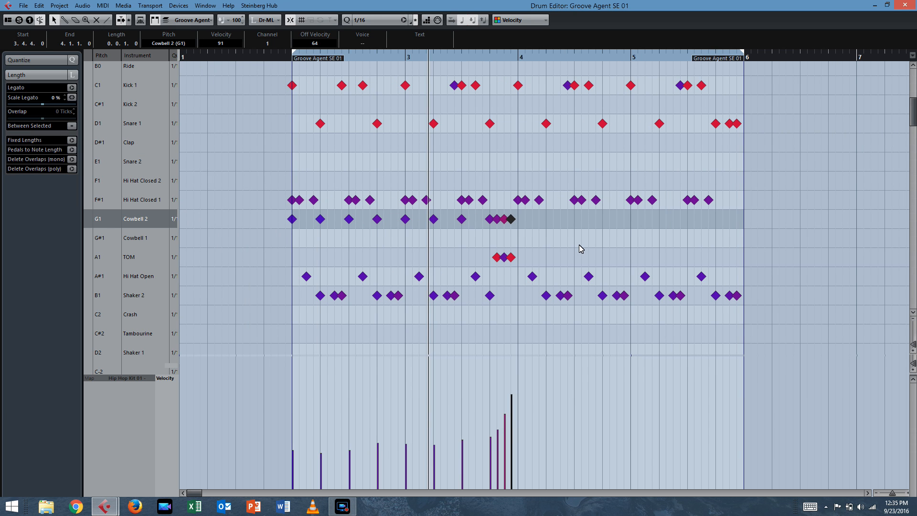
pyautogui.moveTo(455, 42)
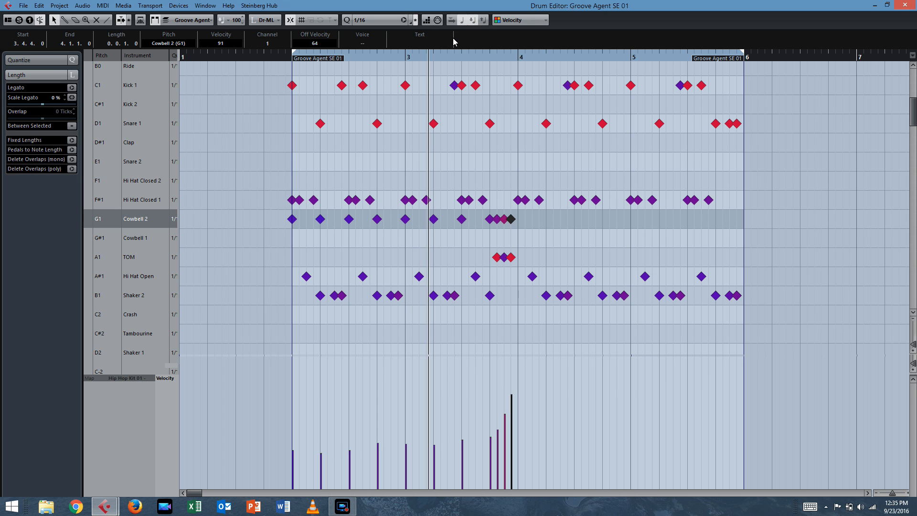
pyautogui.moveTo(552, 170)
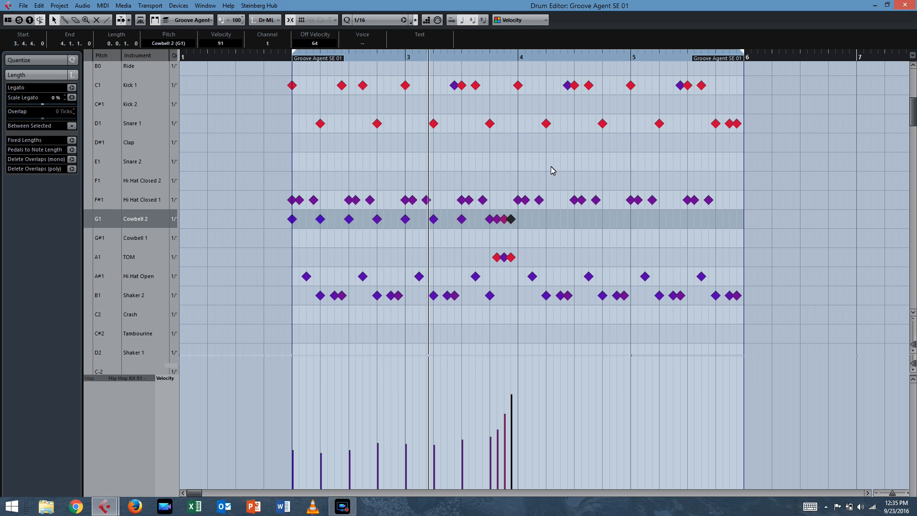
pyautogui.moveTo(447, 132)
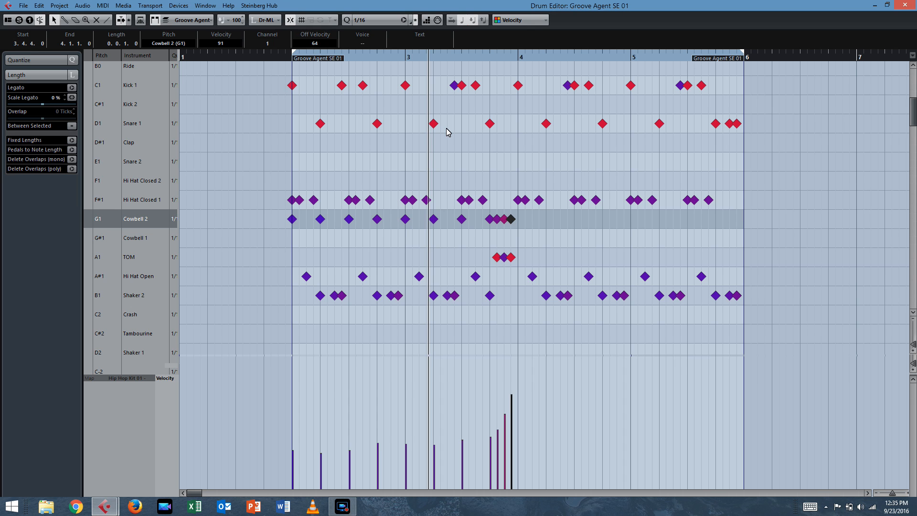
# - Set the Quantize preset to 1/8 Triplet, then 1/16 Triplet
pyautogui.click(403, 19)
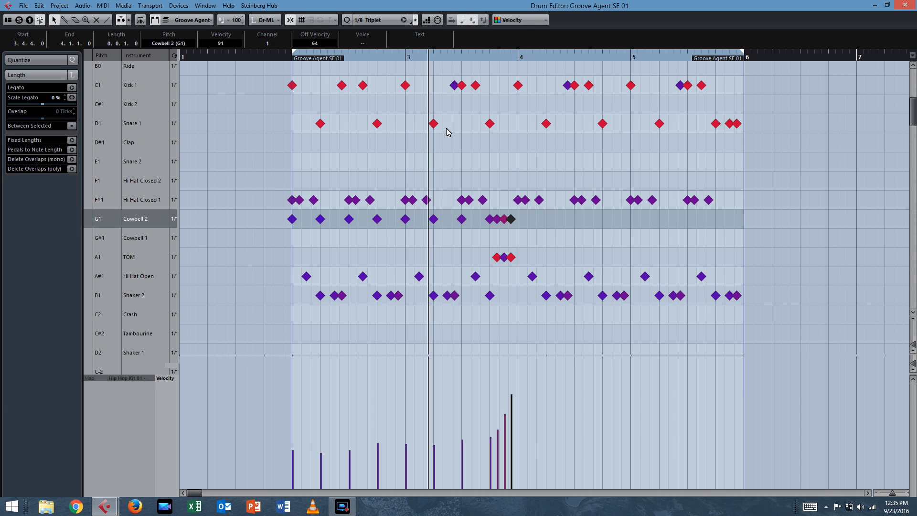
pyautogui.click(400, 19)
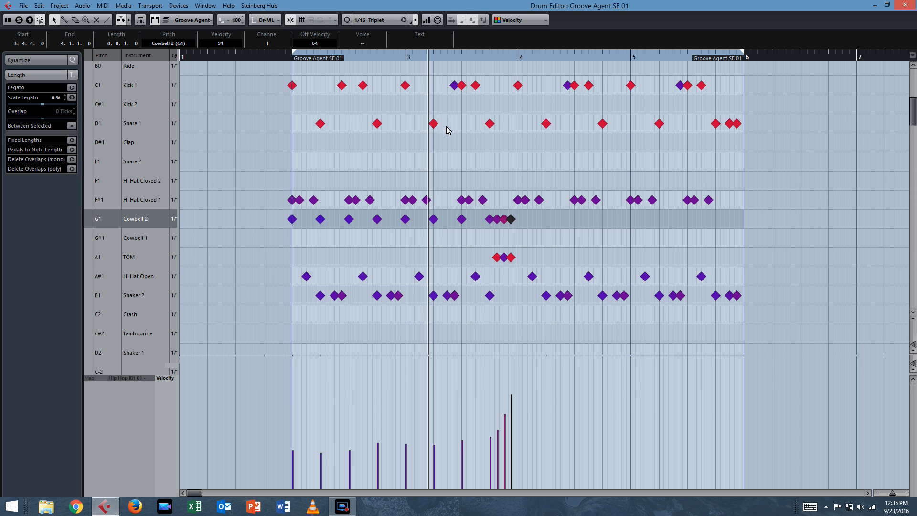